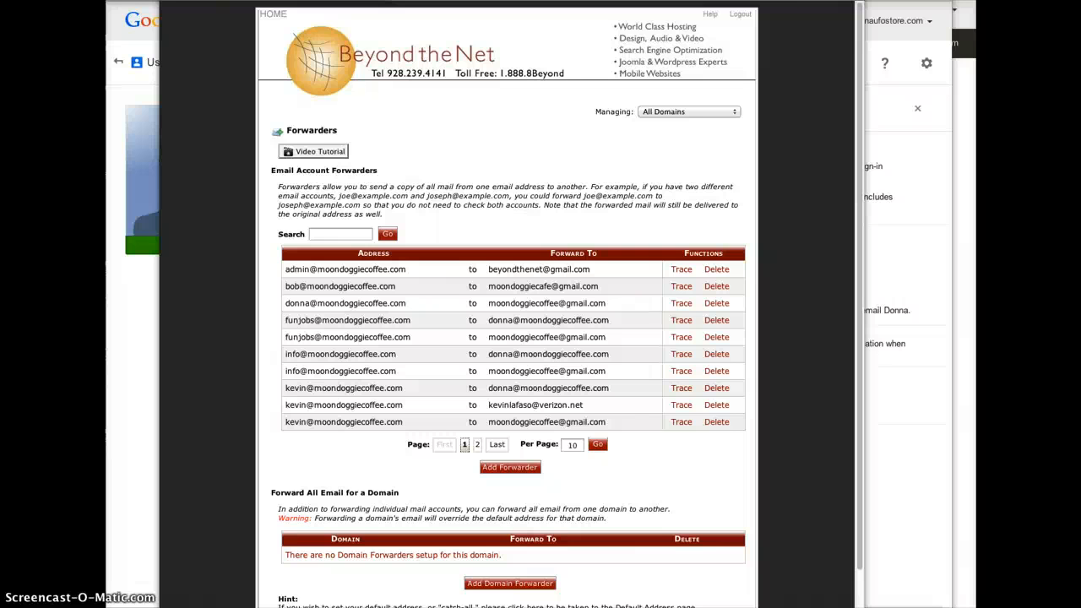
pyautogui.moveTo(284, 272)
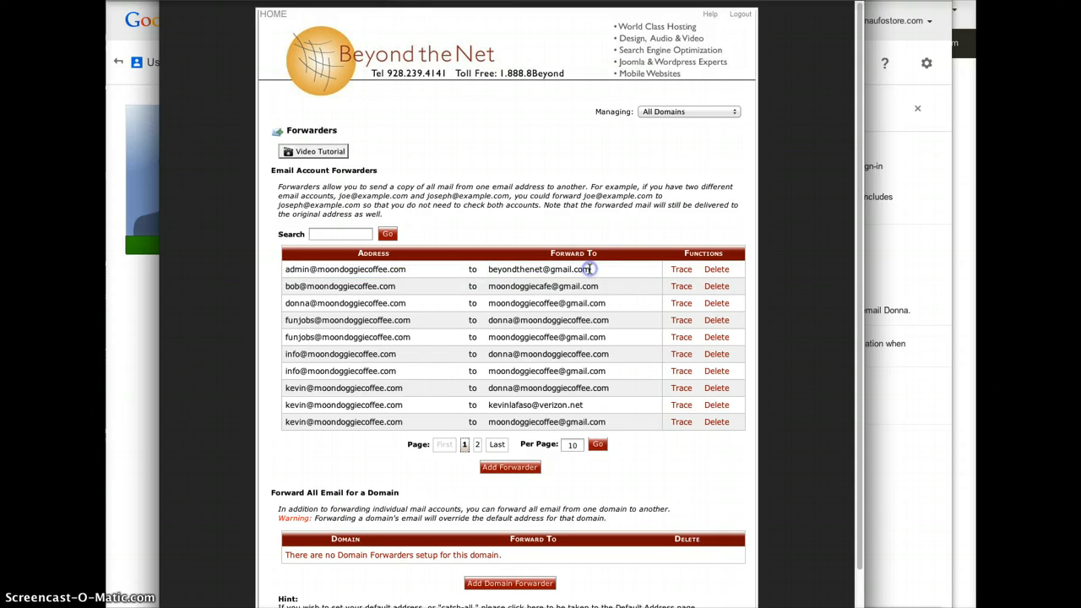
pyautogui.moveTo(178, 333)
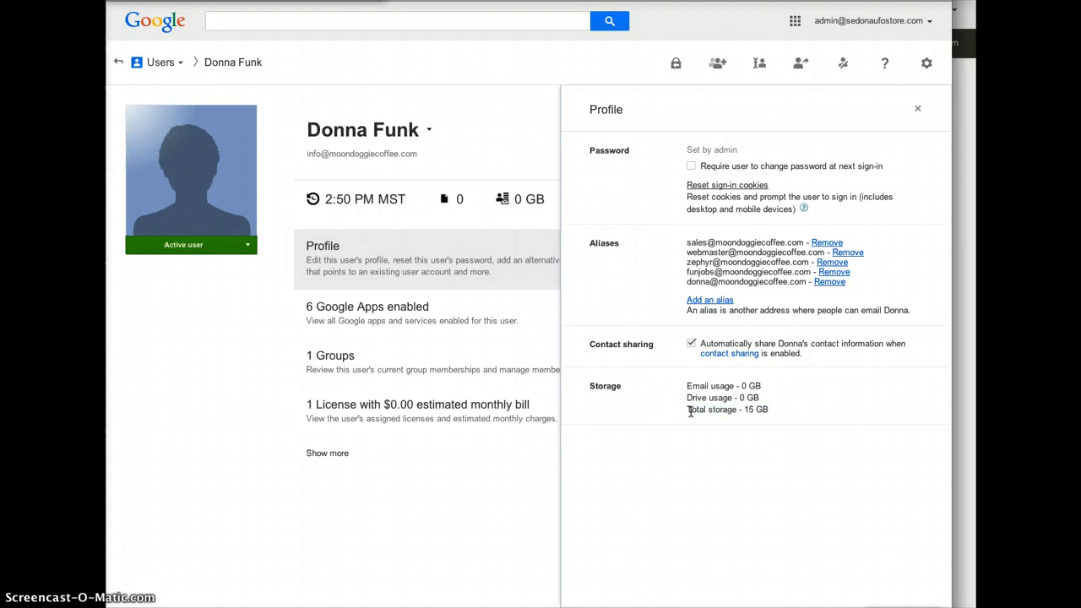
# Bring up the Gmail Help window showing 'Get started with IMAP and POP3'.
pyautogui.doubleClick(724, 409)
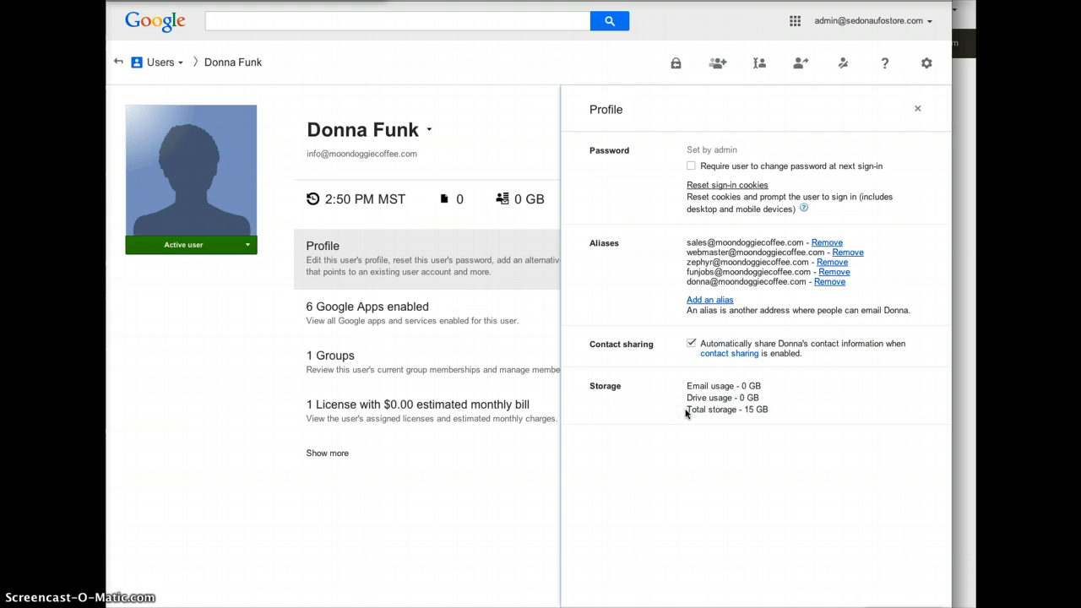
pyautogui.moveTo(926, 62)
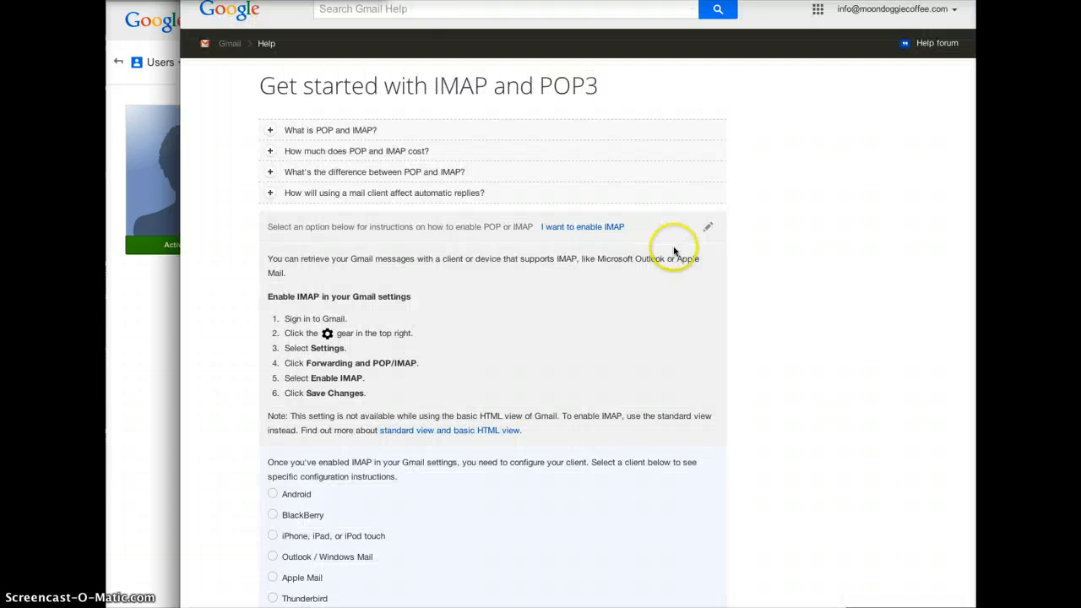
# Scroll the Help article and choose 'I want to enable POP'.
pyautogui.scroll(-3)
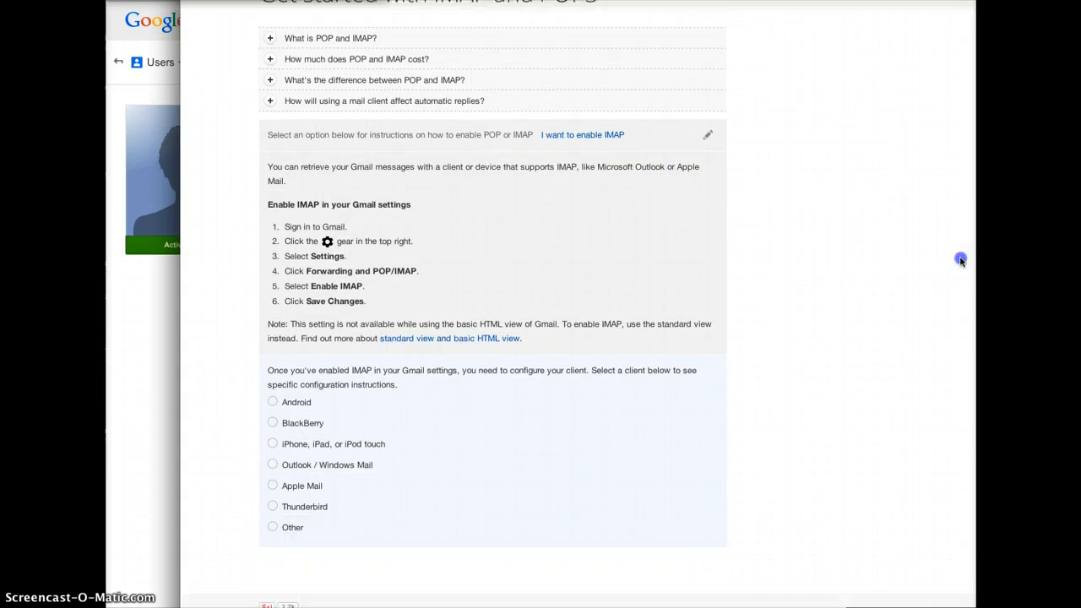
pyautogui.scroll(-3)
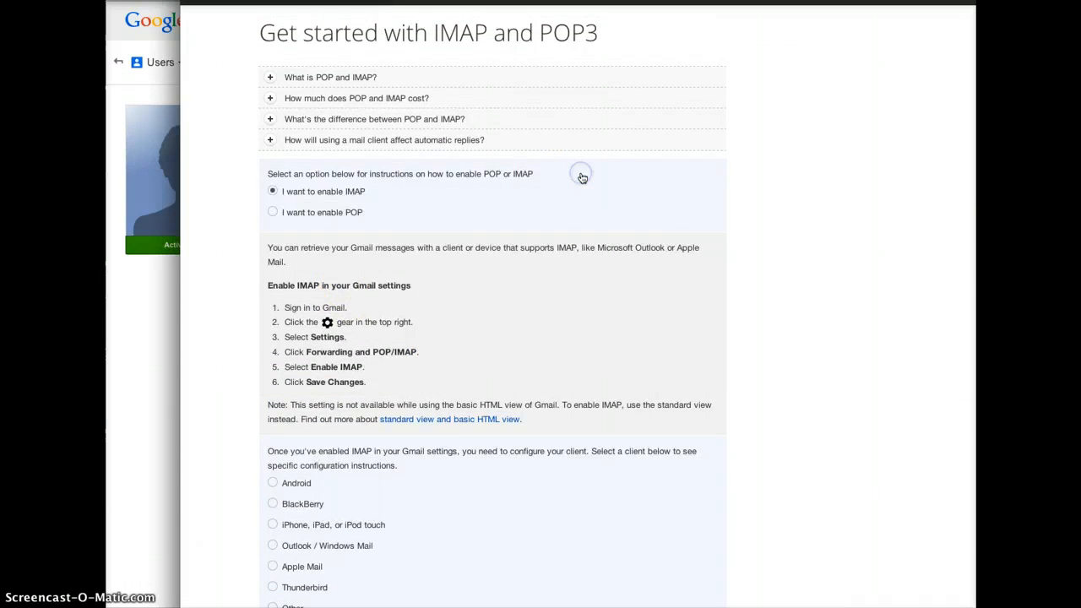
pyautogui.click(272, 211)
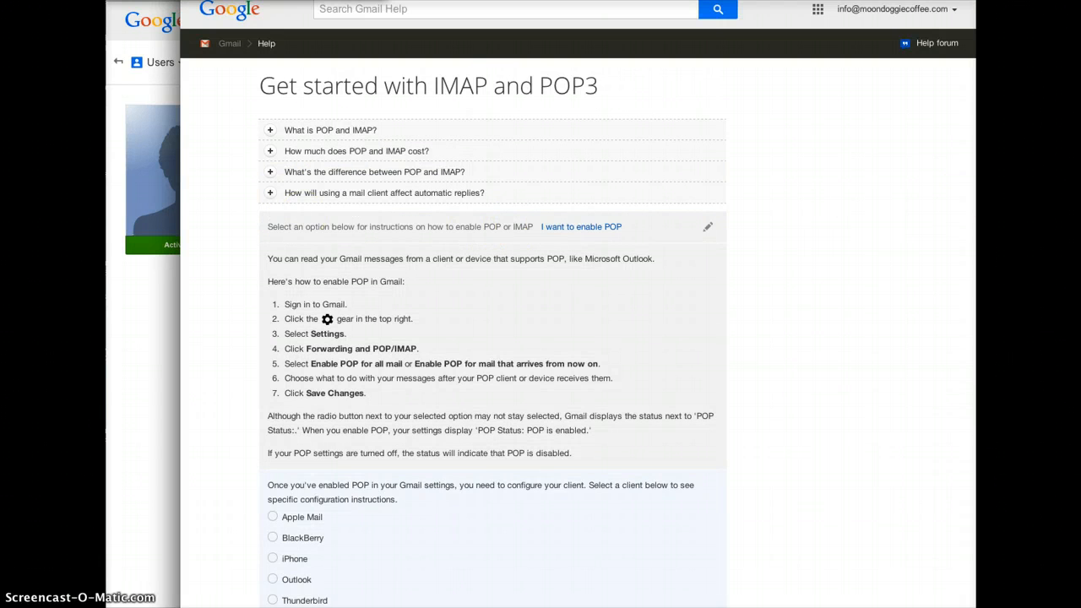
# Pick Windows Mail and scroll through its POP setup steps.
pyautogui.scroll(-3)
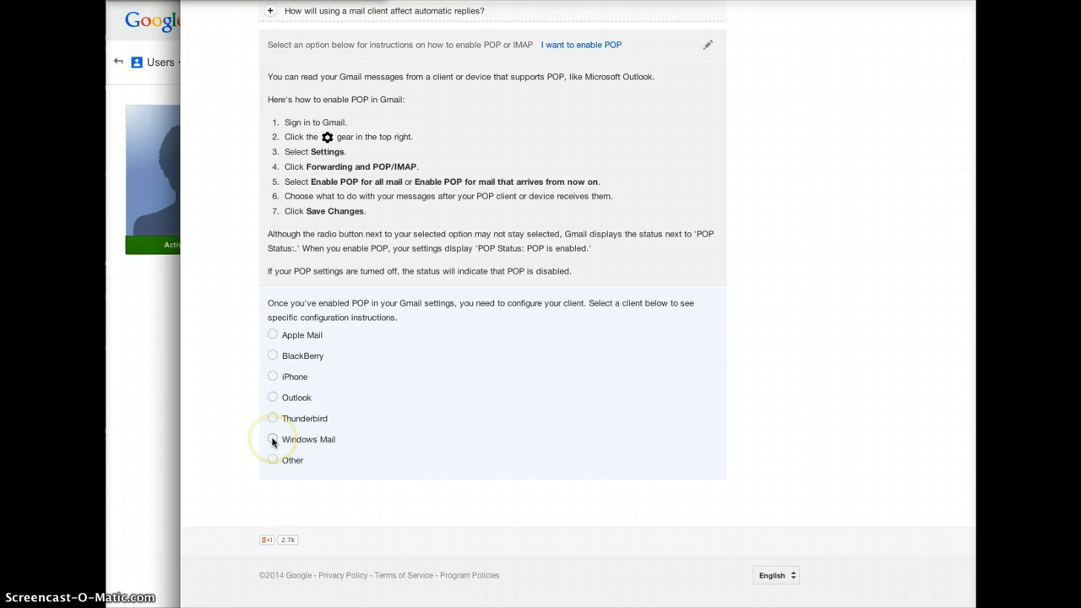
pyautogui.click(272, 439)
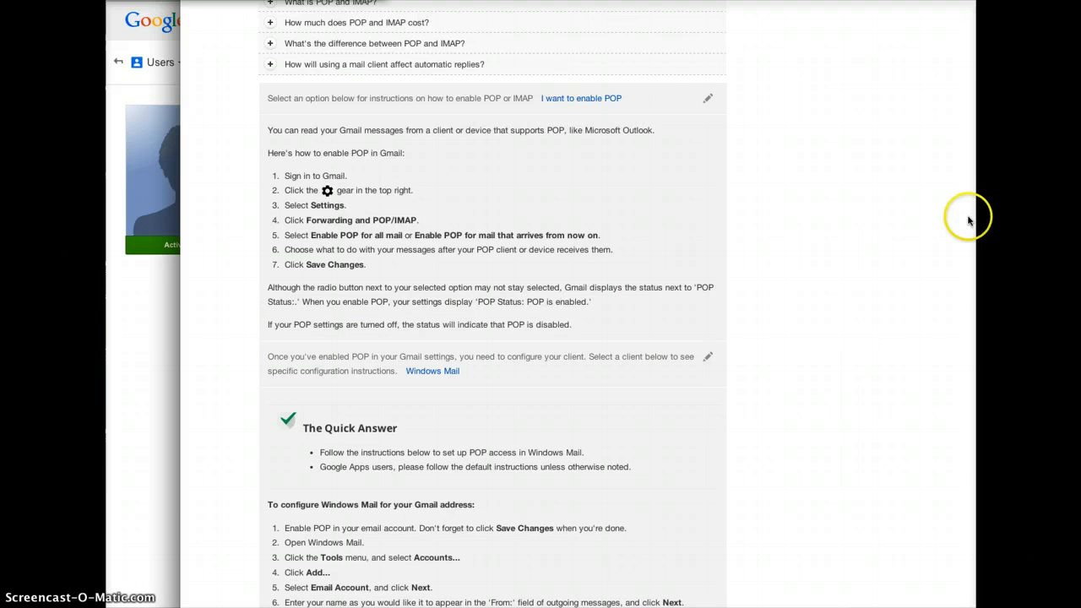
pyautogui.scroll(-3)
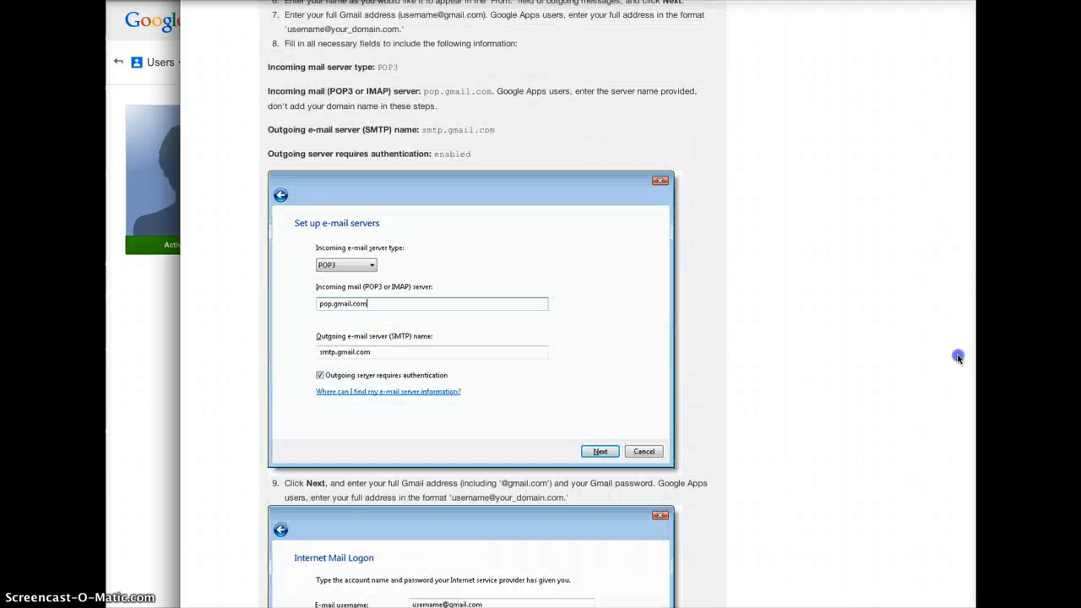
pyautogui.scroll(-3)
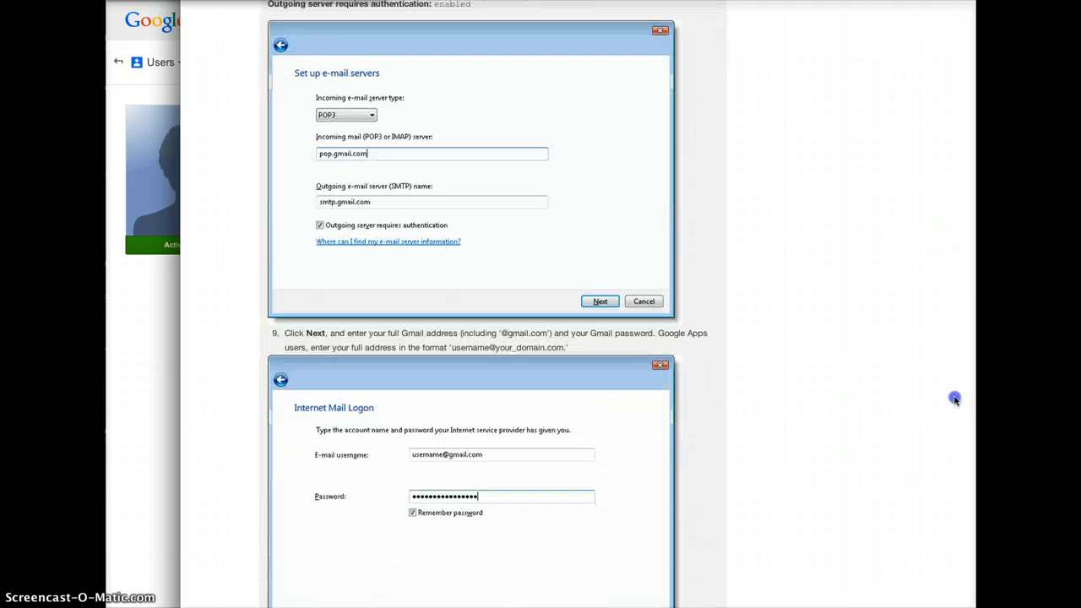
pyautogui.scroll(-3)
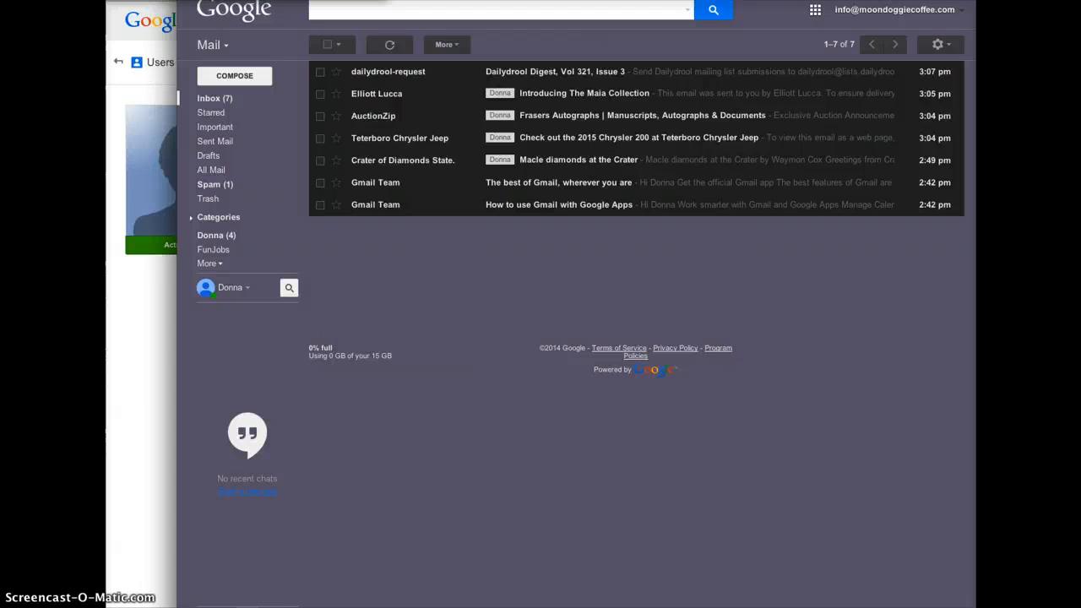
pyautogui.moveTo(661, 130)
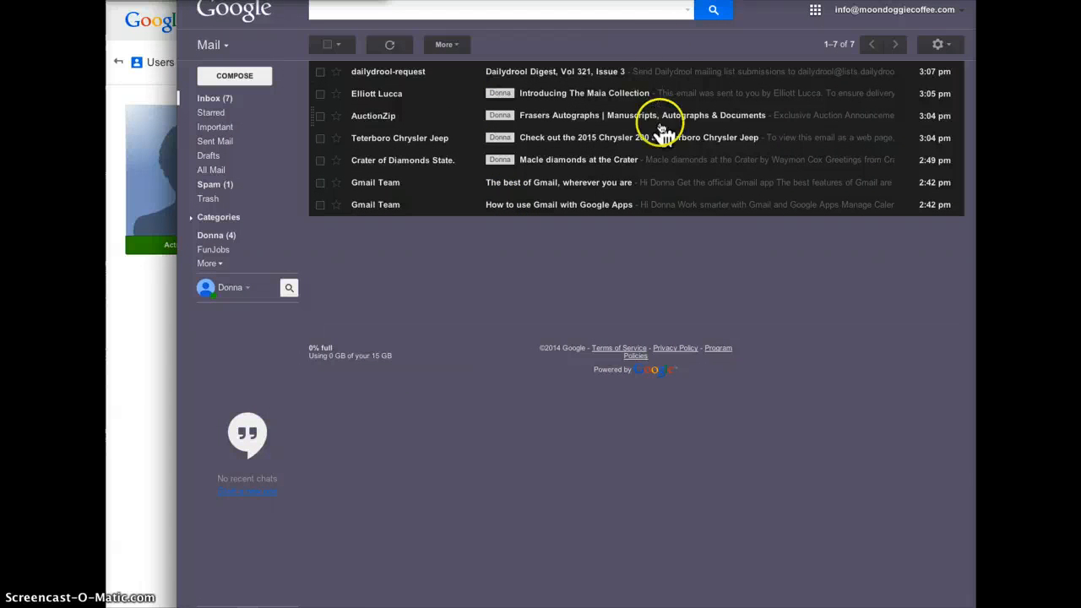
pyautogui.moveTo(716, 260)
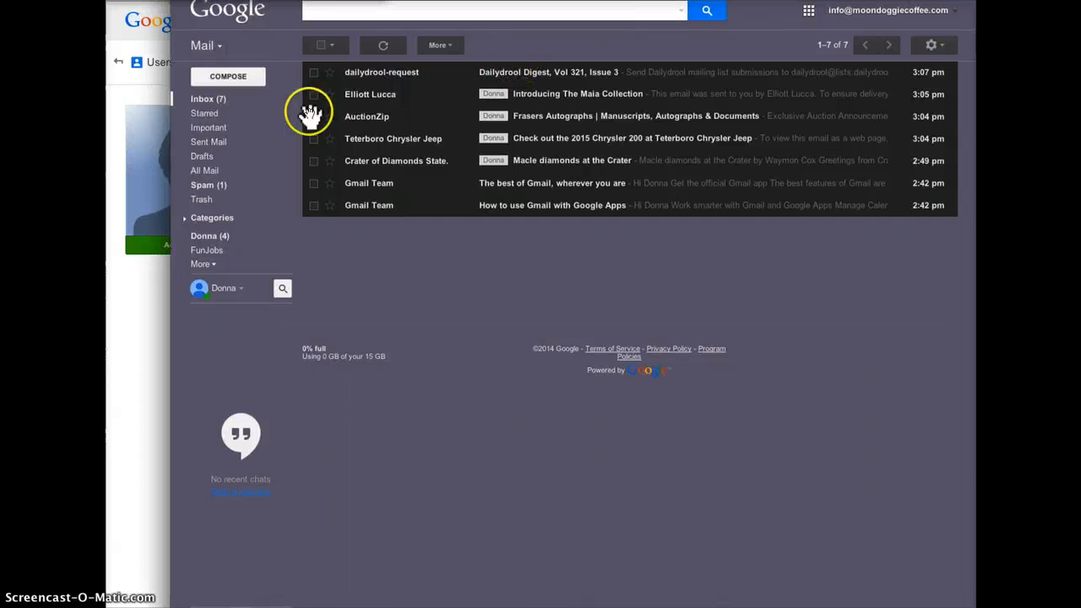
# Open Gmail Settings, view Forwarding and POP/IMAP, then the Accounts tab.
pyautogui.click(930, 45)
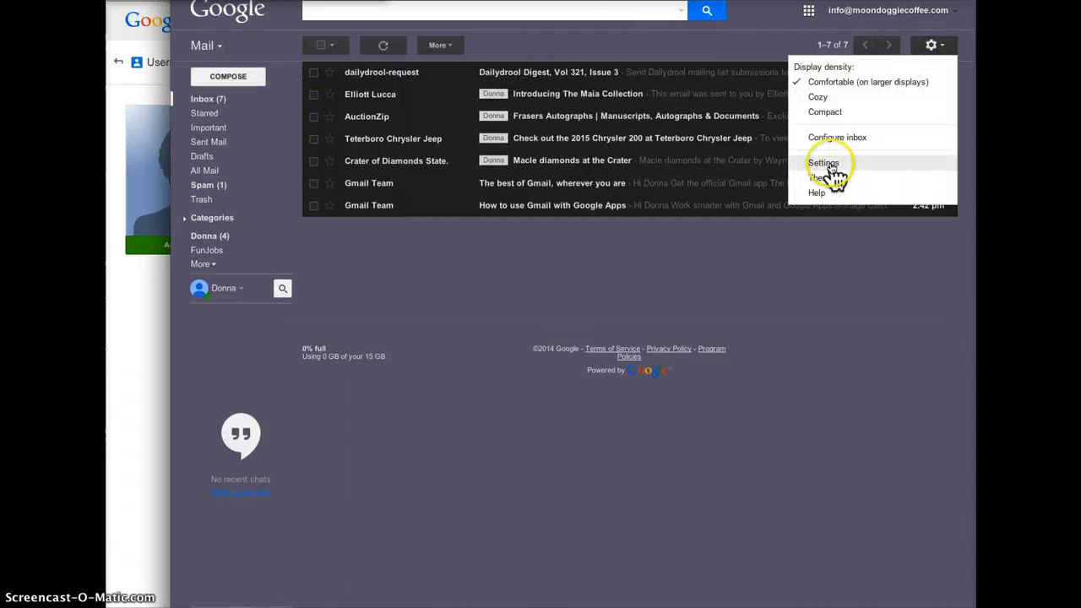
pyautogui.click(822, 163)
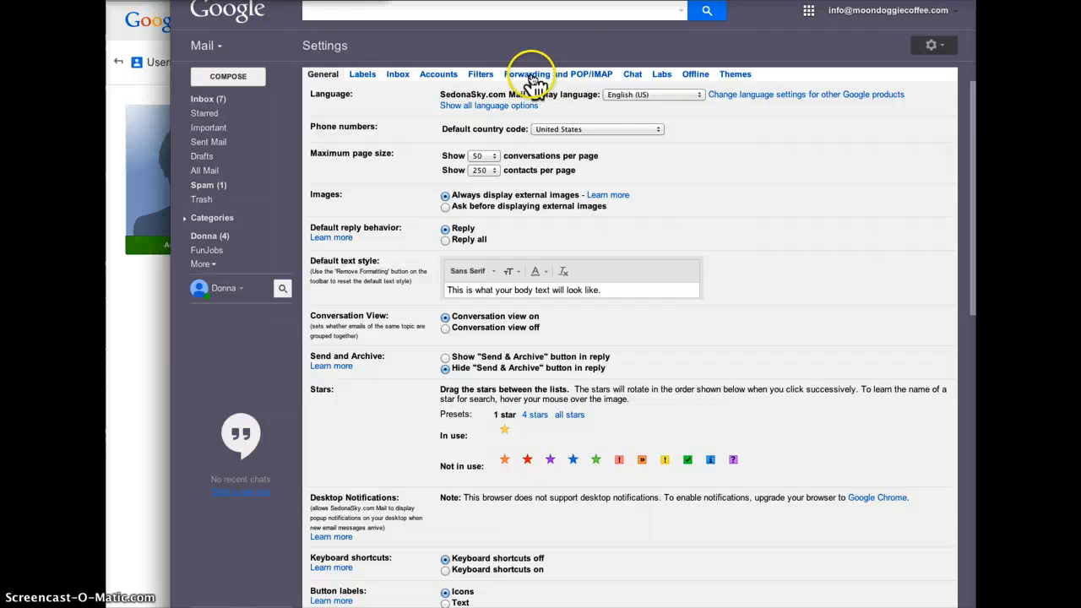
pyautogui.click(528, 74)
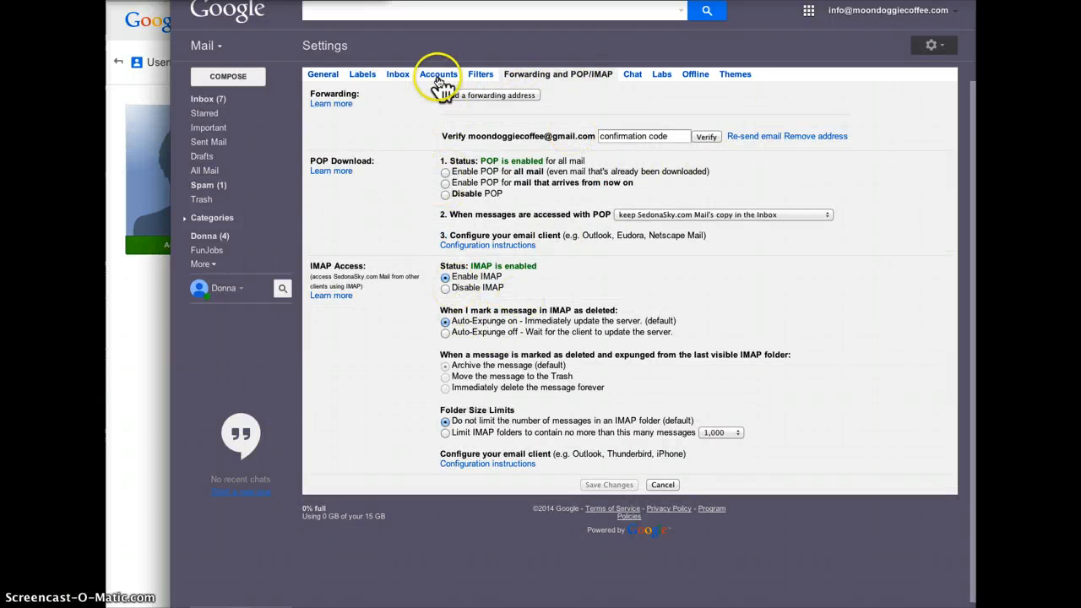
pyautogui.click(439, 74)
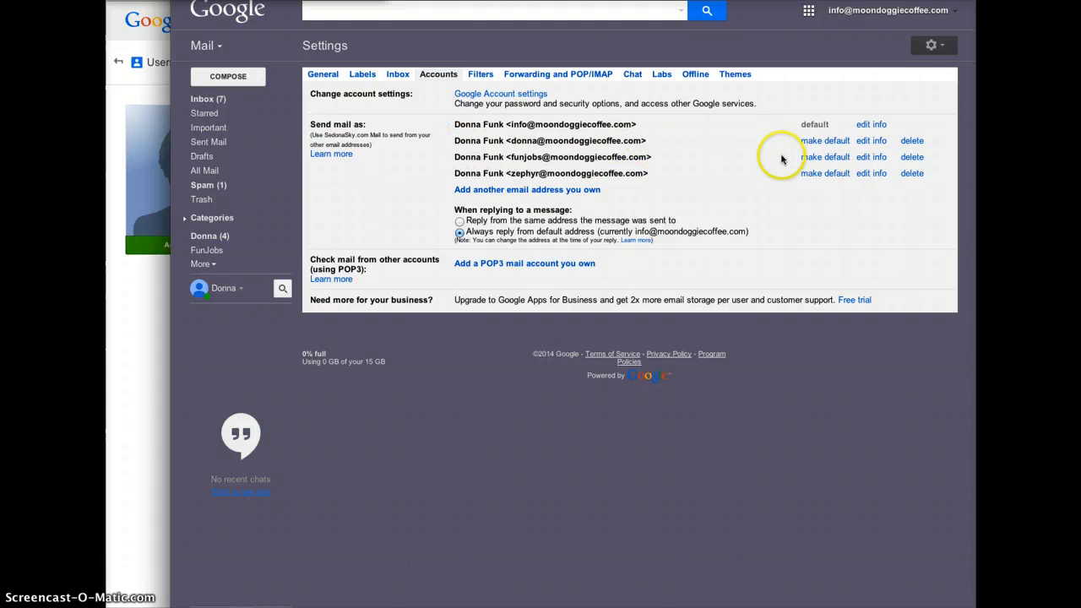
pyautogui.moveTo(522, 136)
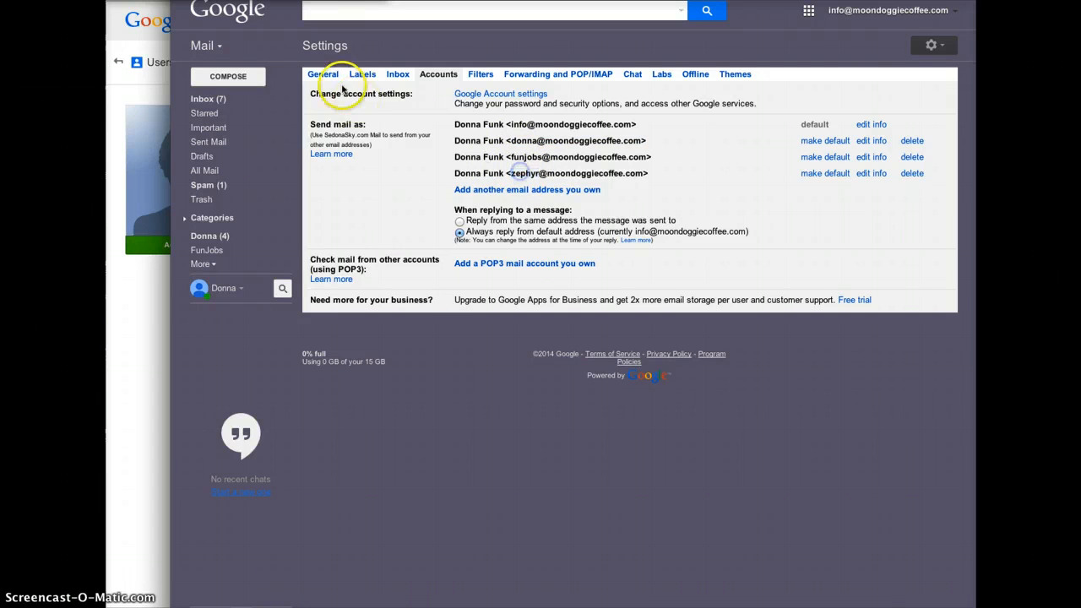
# Browse the FunJobs and Donna labels, then return to the full inbox.
pyautogui.click(323, 74)
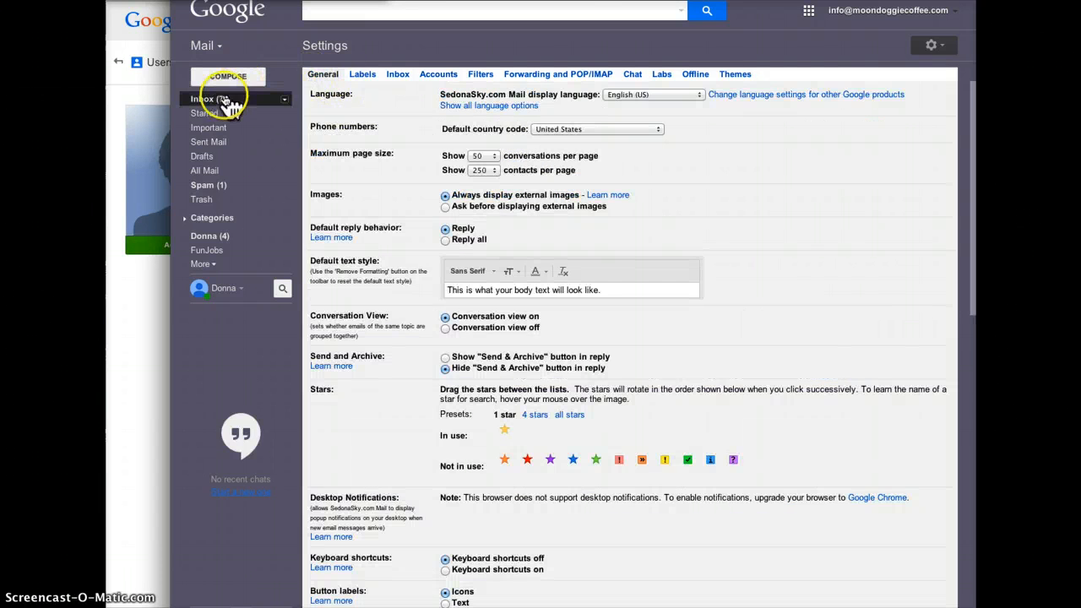
pyautogui.click(203, 99)
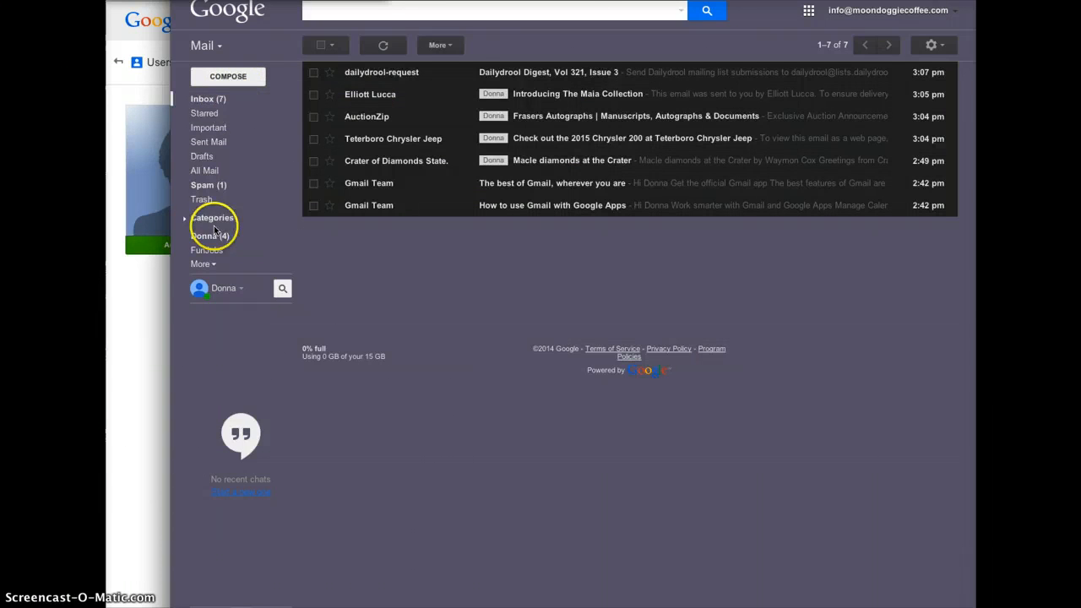
pyautogui.moveTo(490, 101)
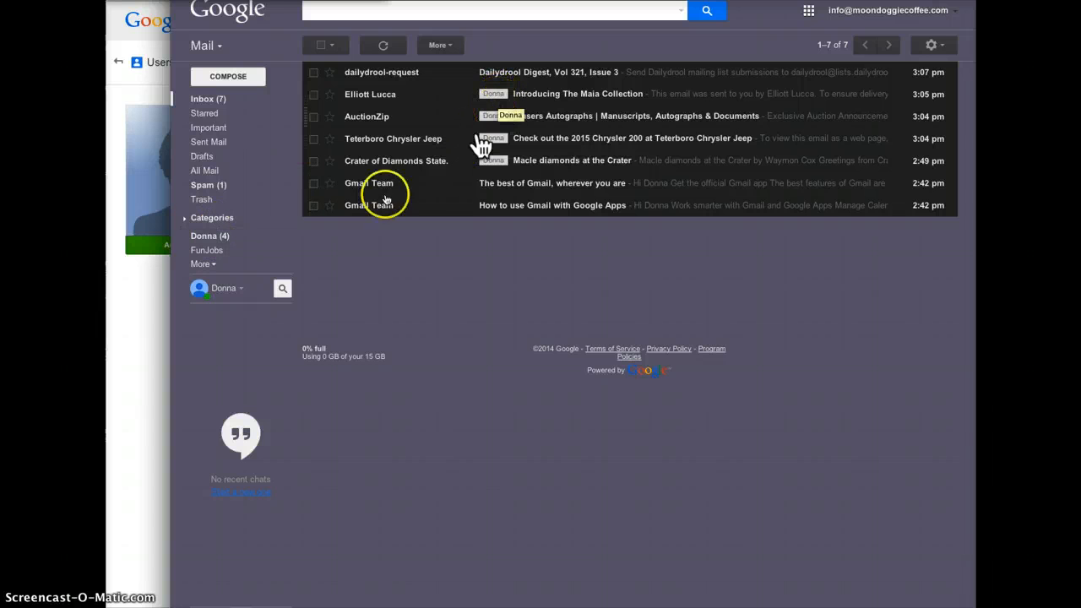
pyautogui.click(207, 250)
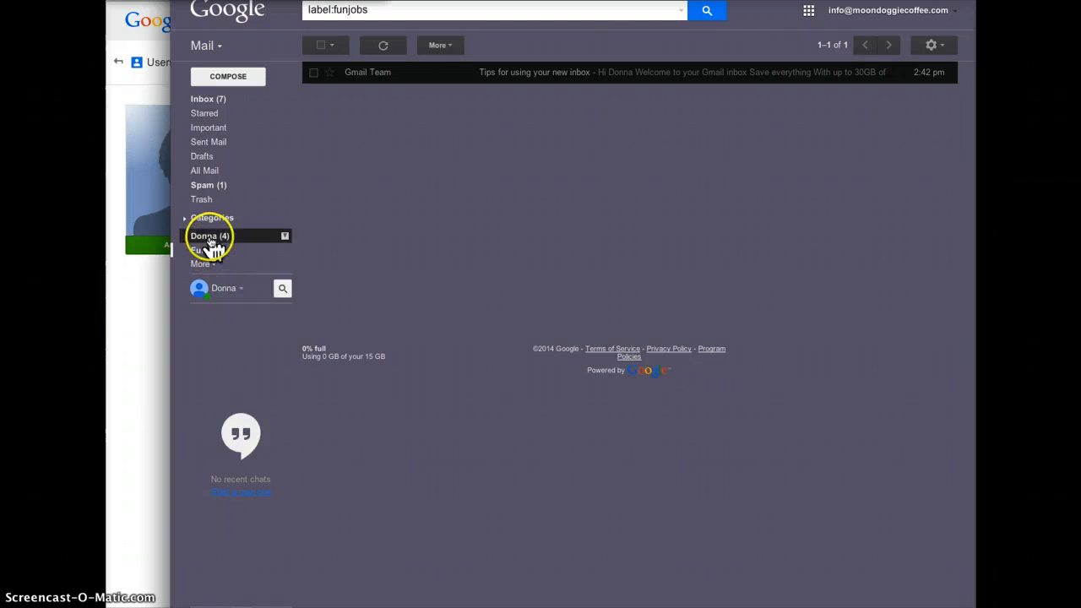
pyautogui.click(210, 236)
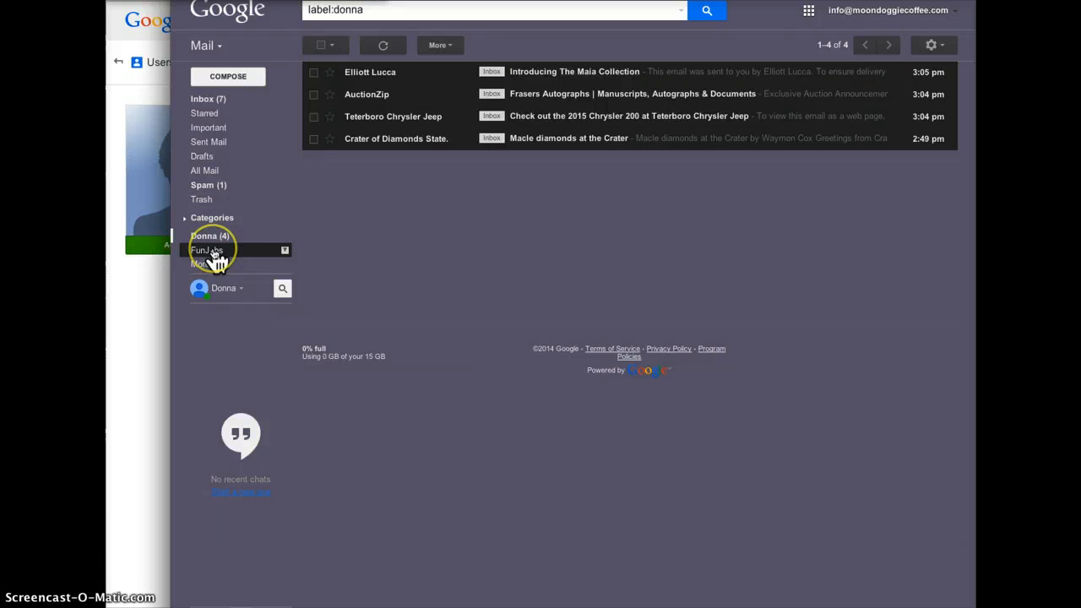
pyautogui.click(203, 99)
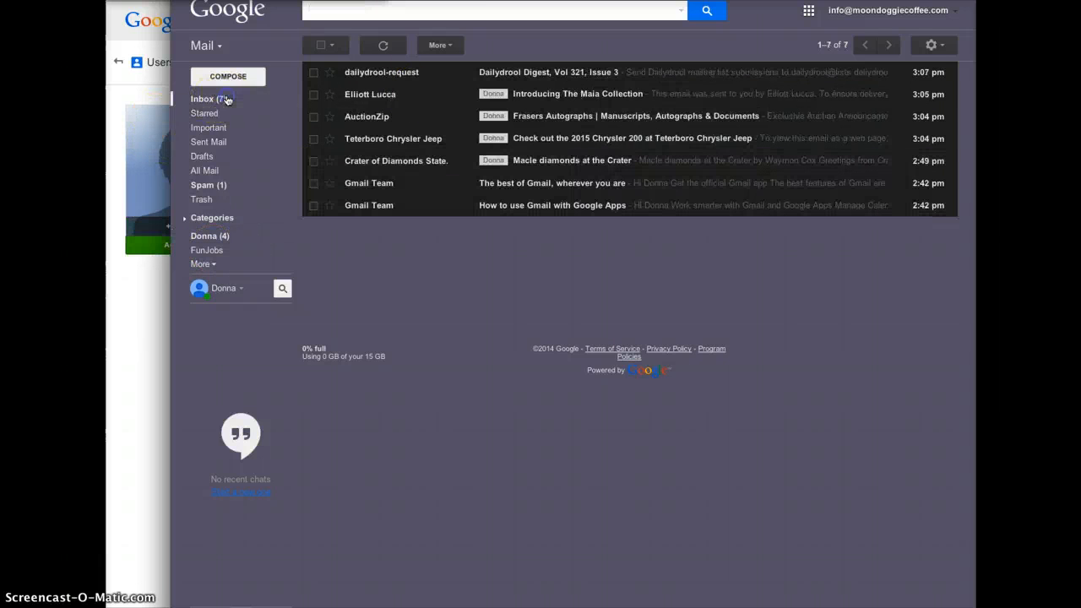
pyautogui.moveTo(218, 260)
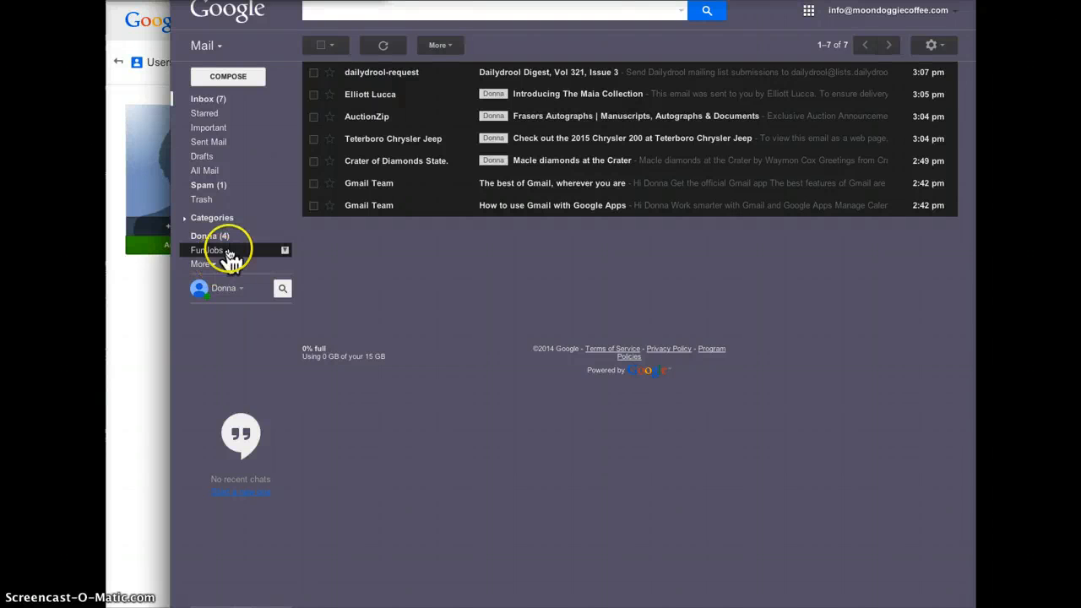
pyautogui.moveTo(387, 215)
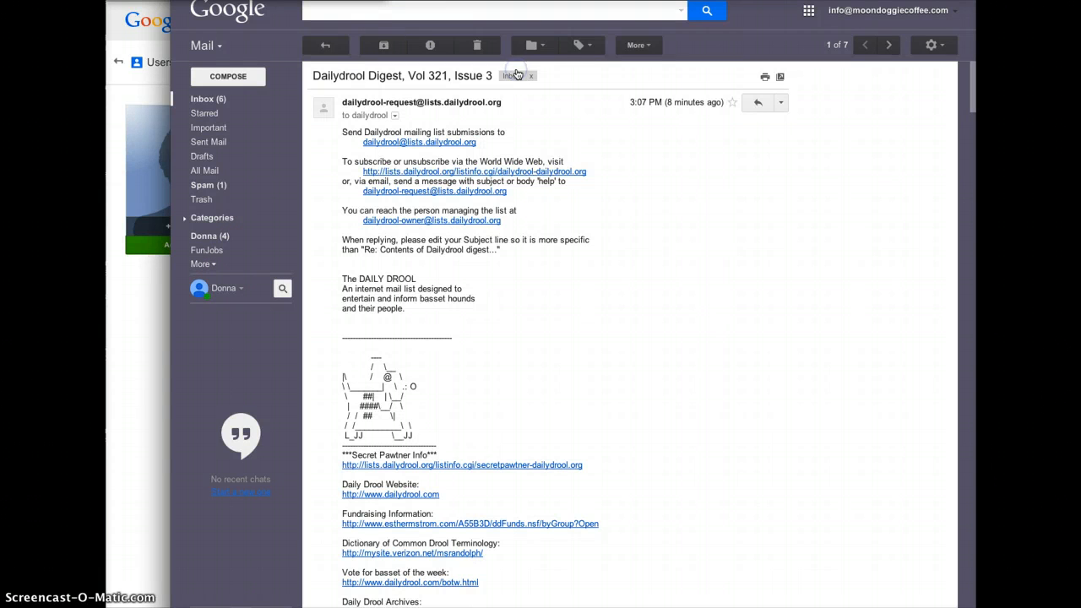
# Open the Move to menu, visit label management, and return to the Dailydrool Digest.
pyautogui.click(532, 45)
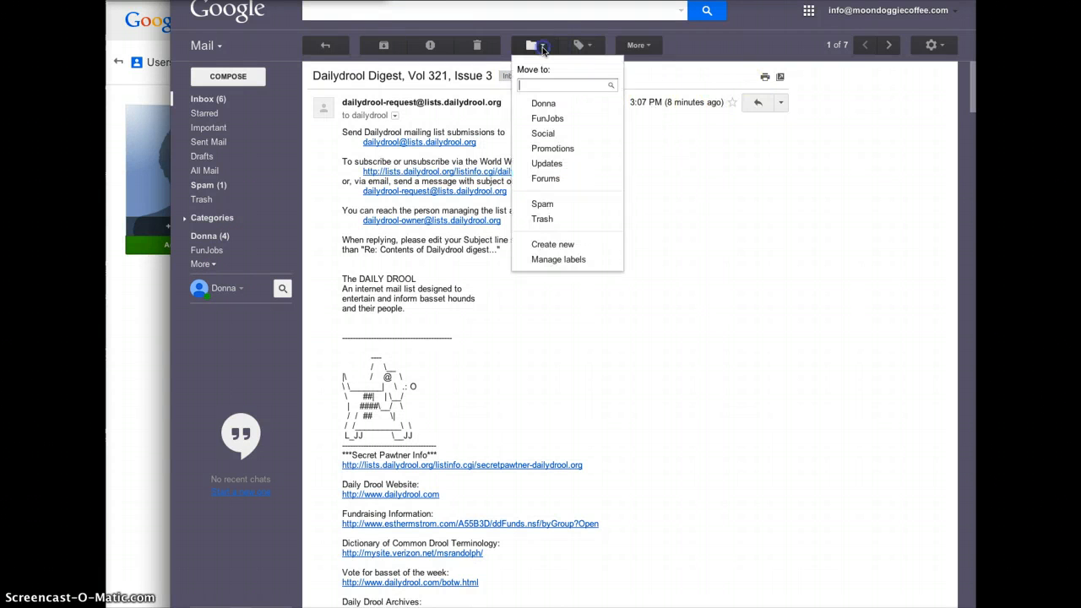
pyautogui.moveTo(593, 213)
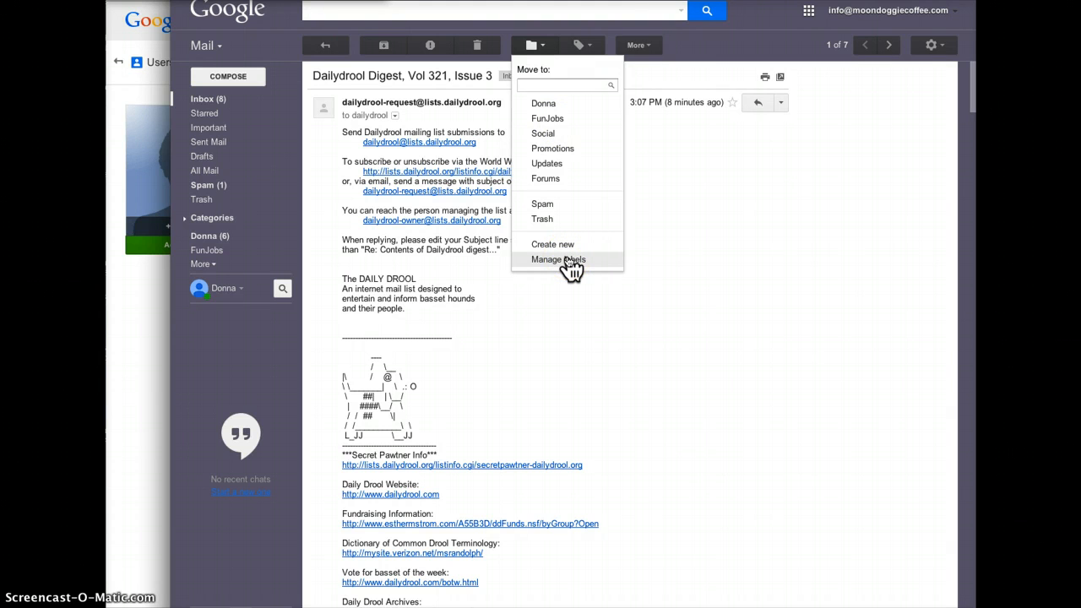
pyautogui.click(557, 259)
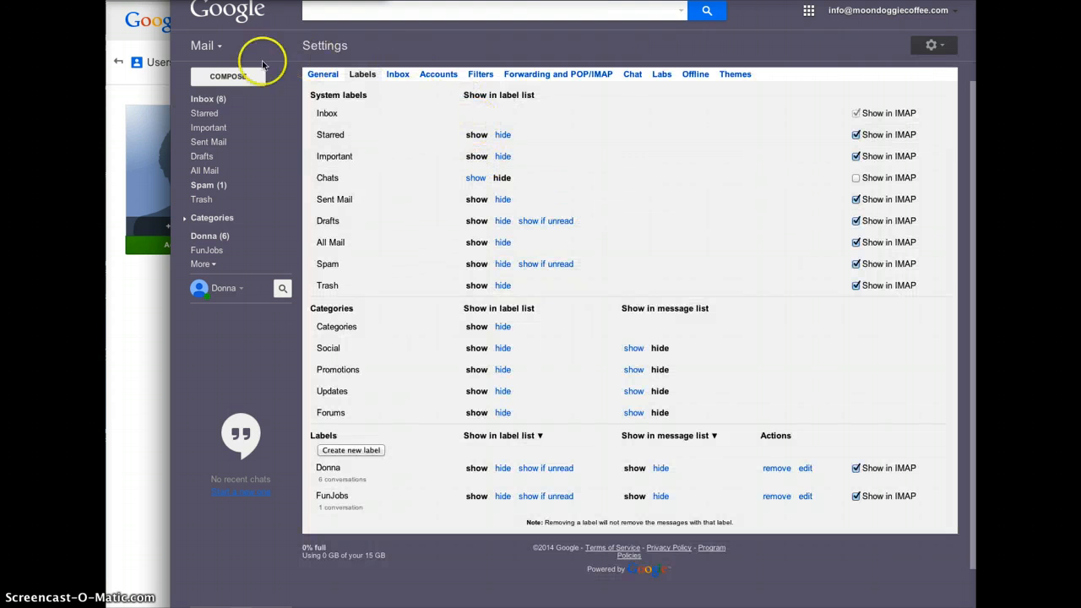
pyautogui.click(202, 99)
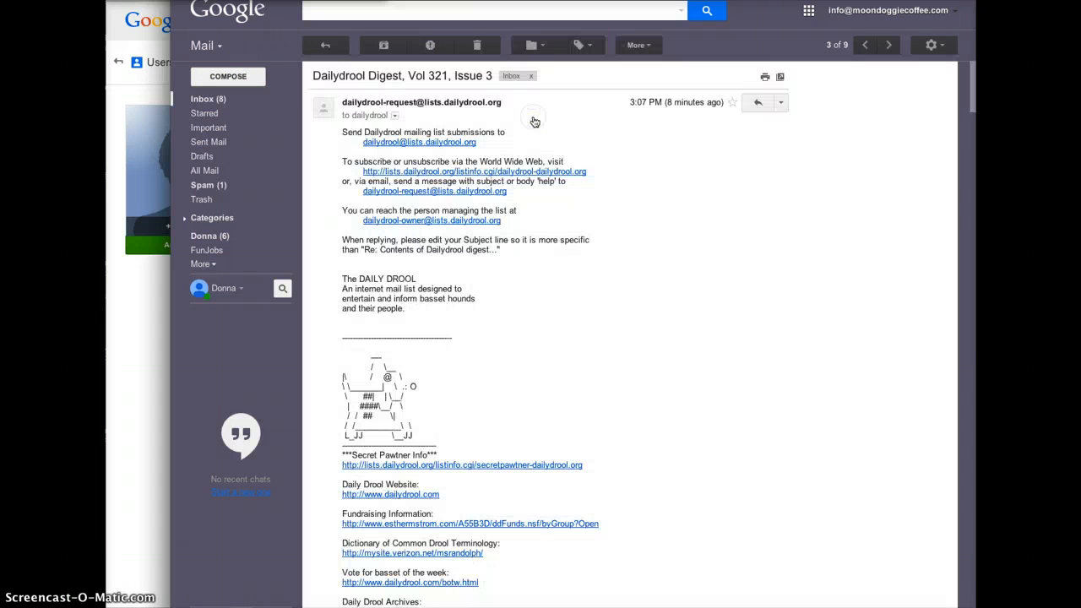
# Move the Dailydrool Digest into a newly created DailyDrool label.
pyautogui.click(532, 45)
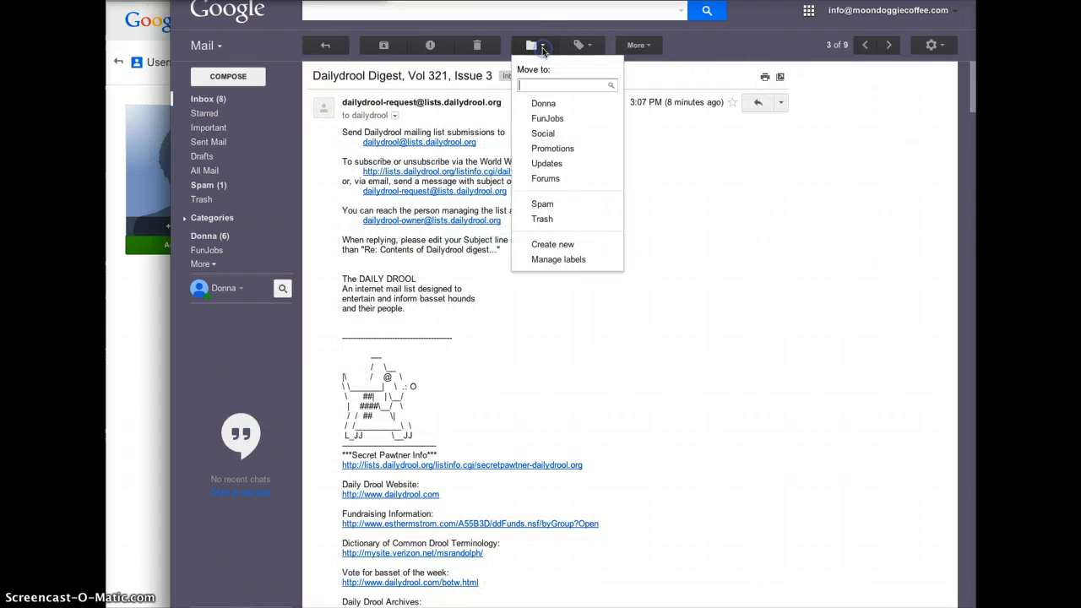
pyautogui.click(553, 244)
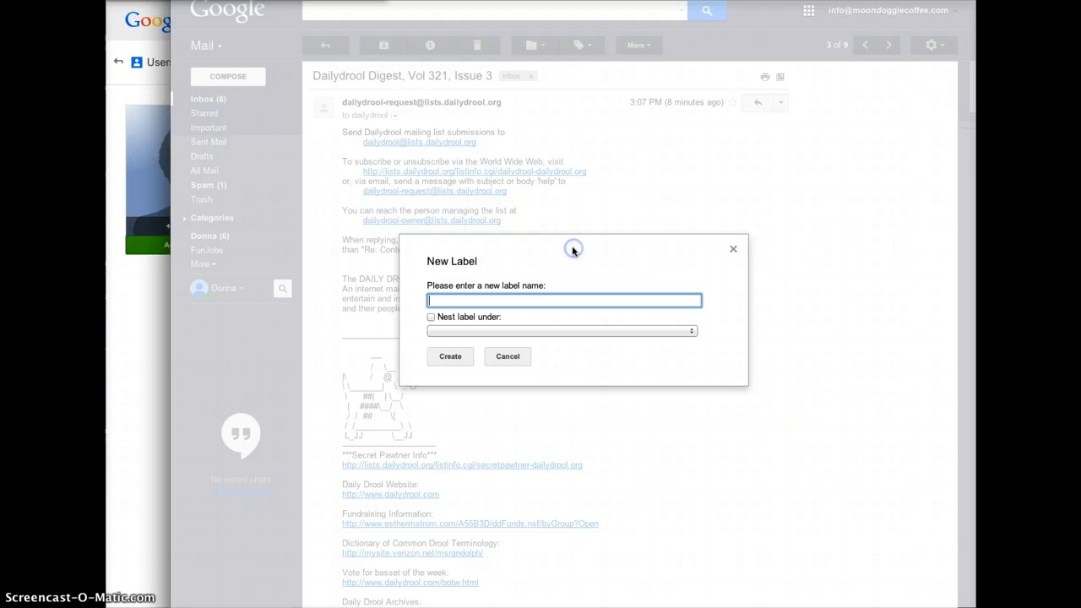
pyautogui.moveTo(532, 306)
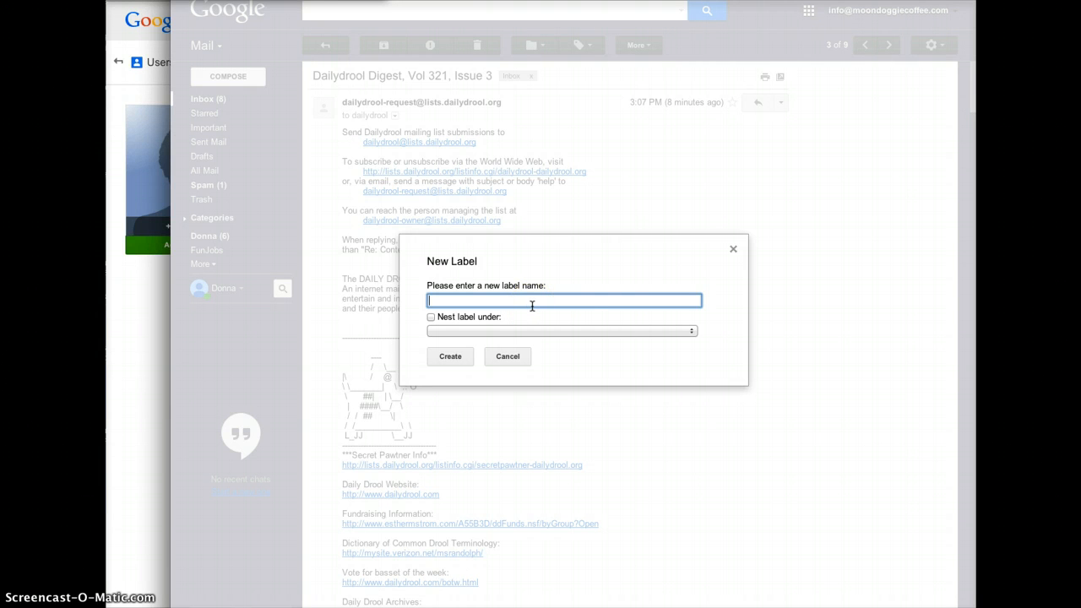
pyautogui.write('DailyDrool')
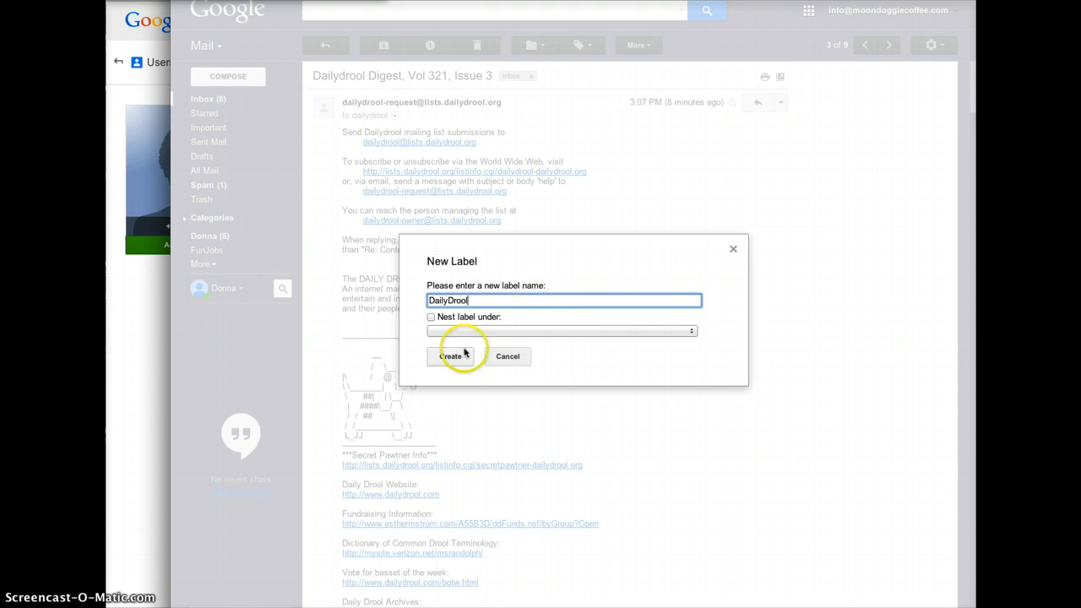
pyautogui.click(450, 356)
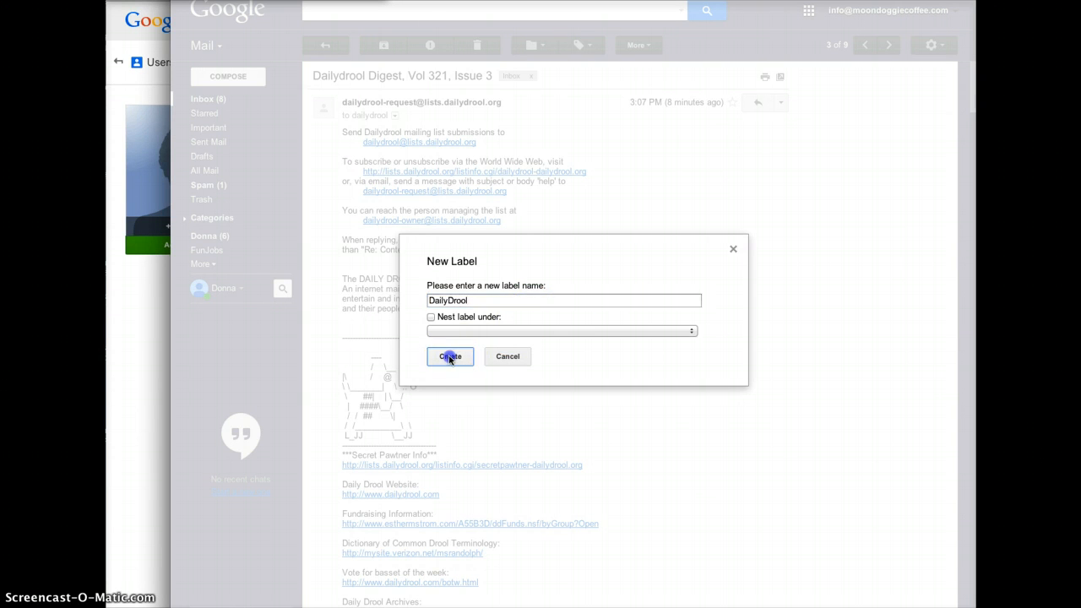
pyautogui.click(449, 356)
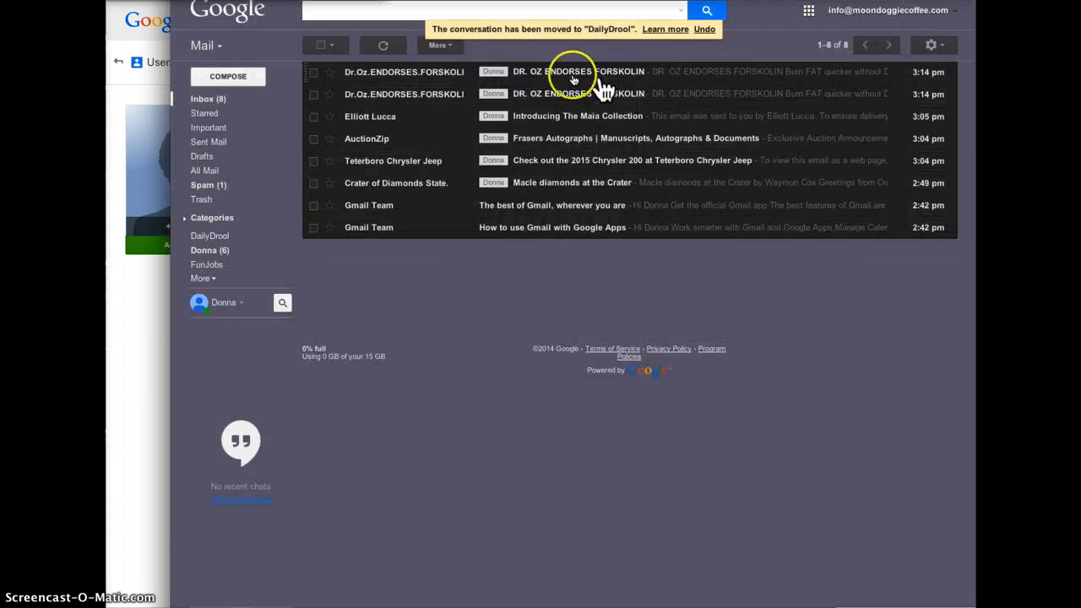
# Check the DailyDrool label's single conversation, then open Settings on the Labels tab.
pyautogui.click(440, 45)
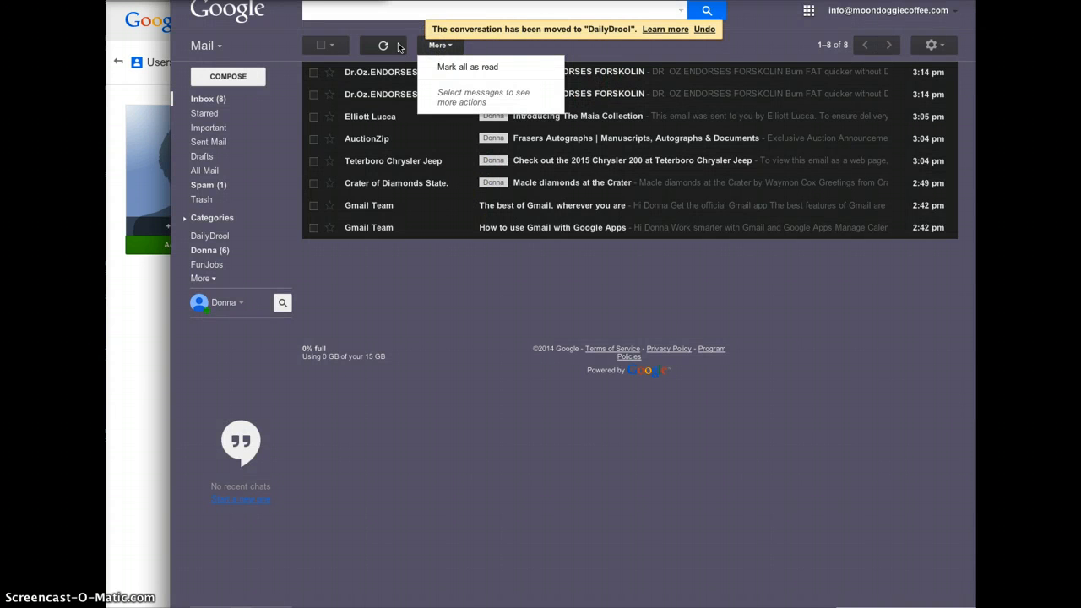
pyautogui.click(380, 71)
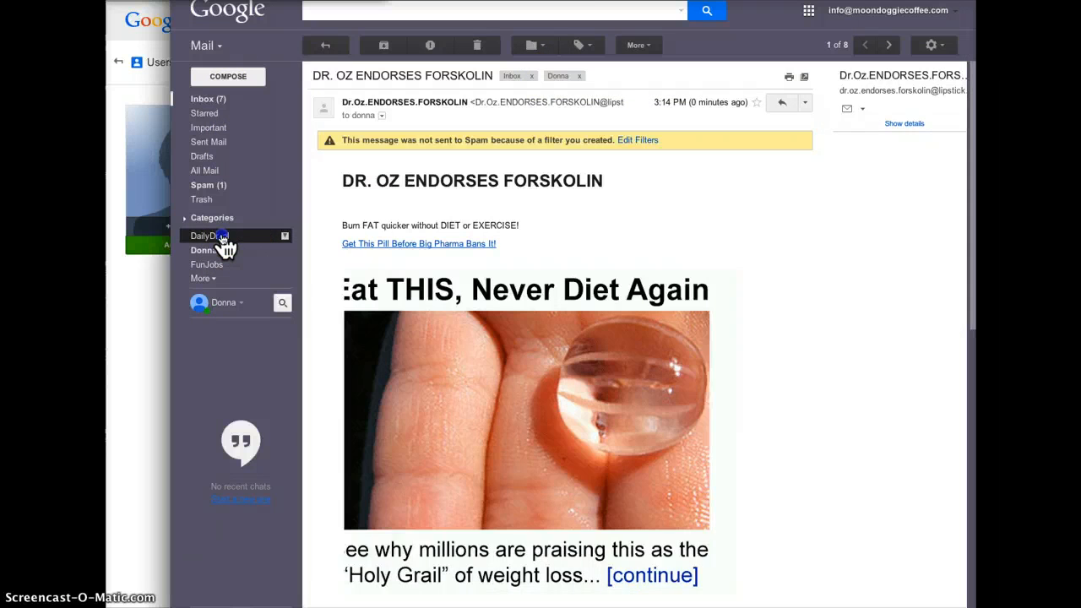
pyautogui.click(203, 236)
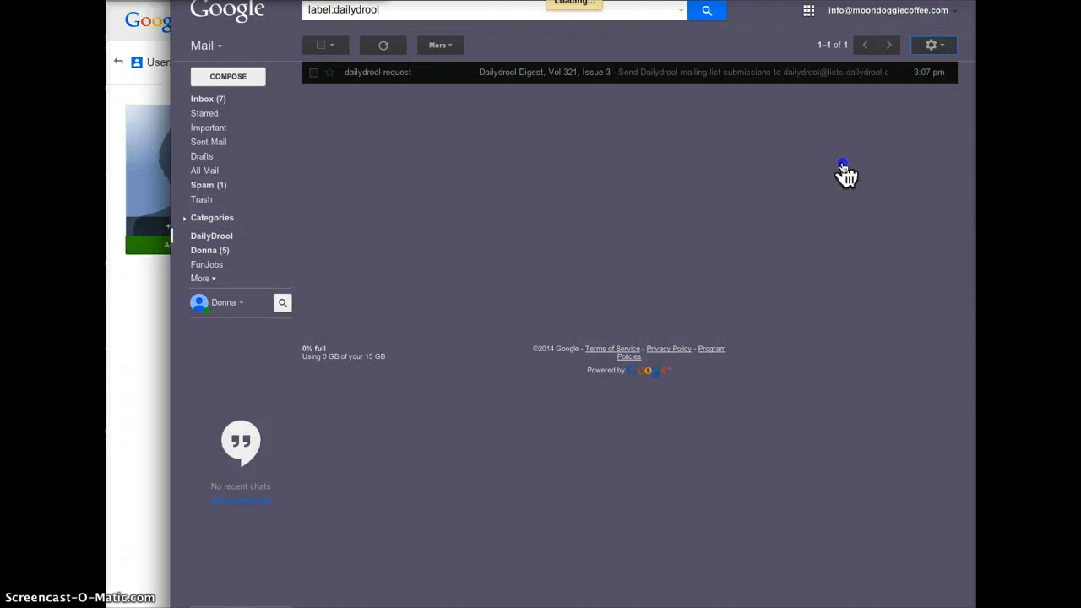
pyautogui.click(929, 45)
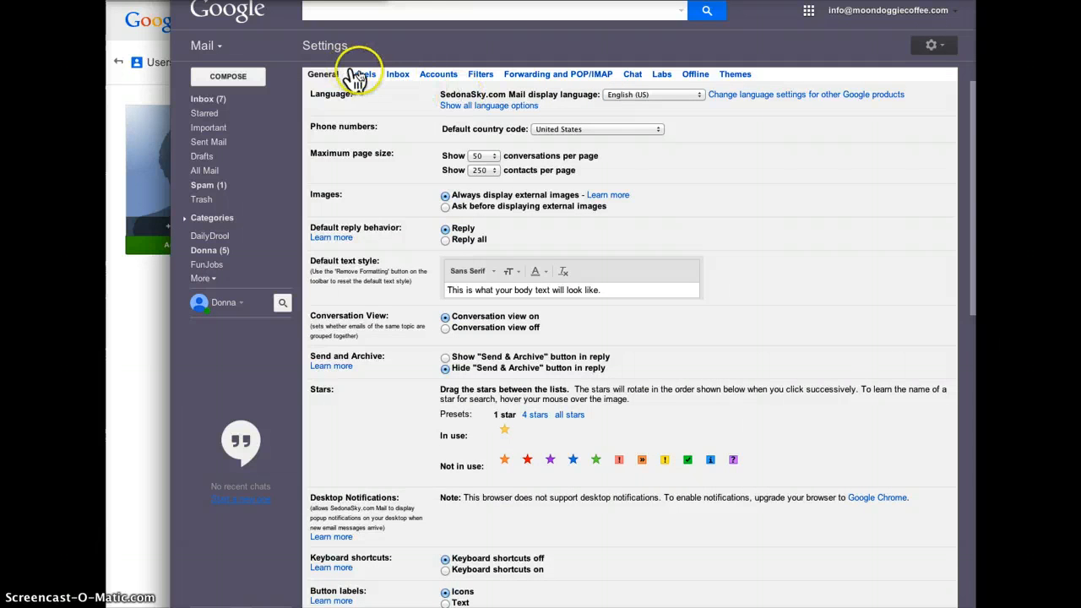
pyautogui.click(363, 73)
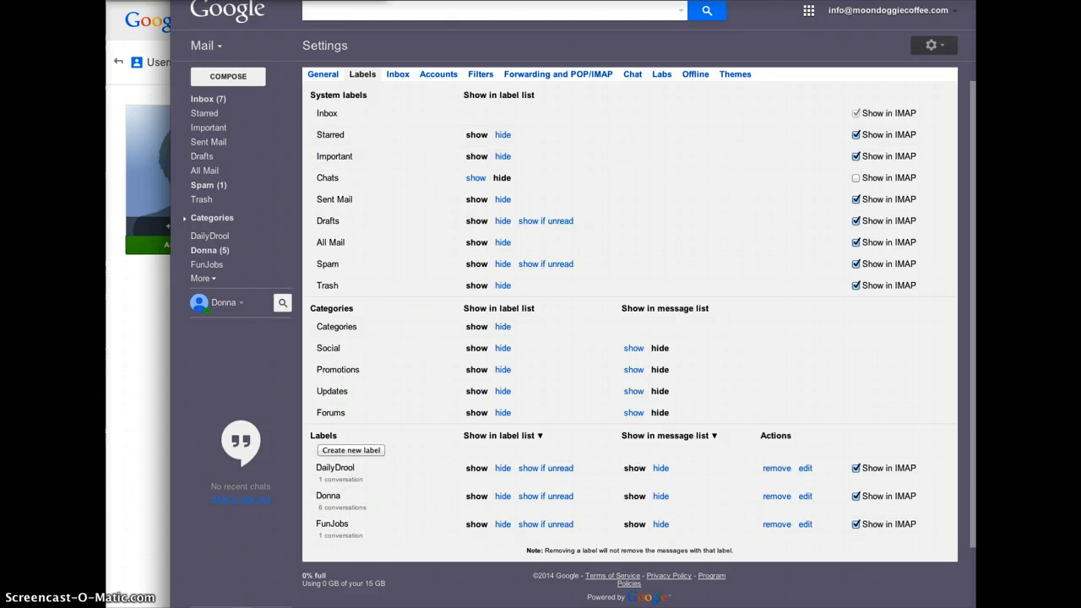
# Start a new filter with DailyDrool as Subject and in Has the words.
pyautogui.click(480, 75)
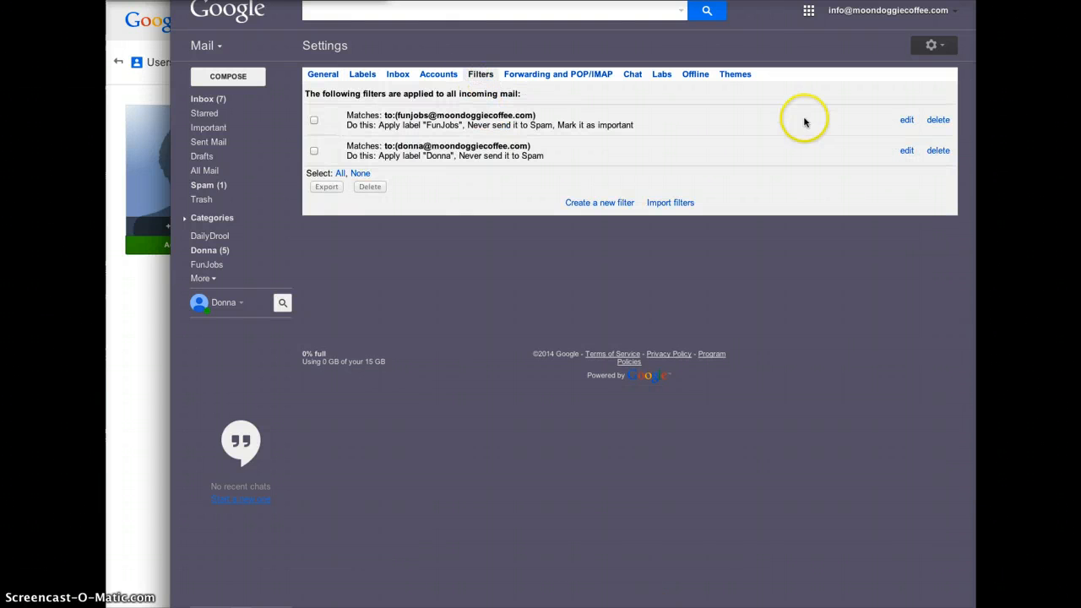
pyautogui.click(599, 203)
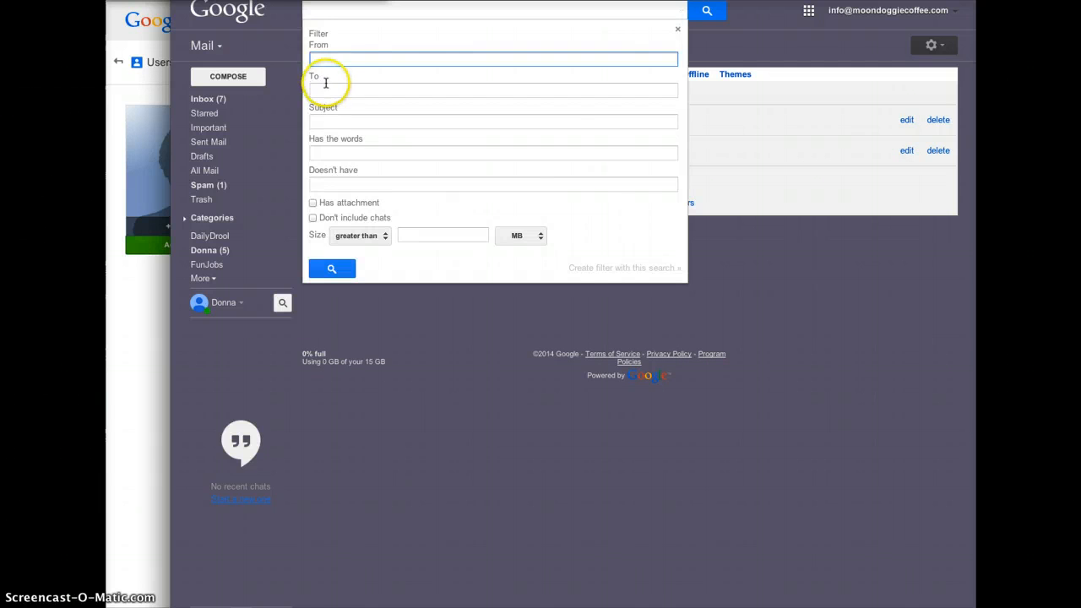
pyautogui.click(493, 91)
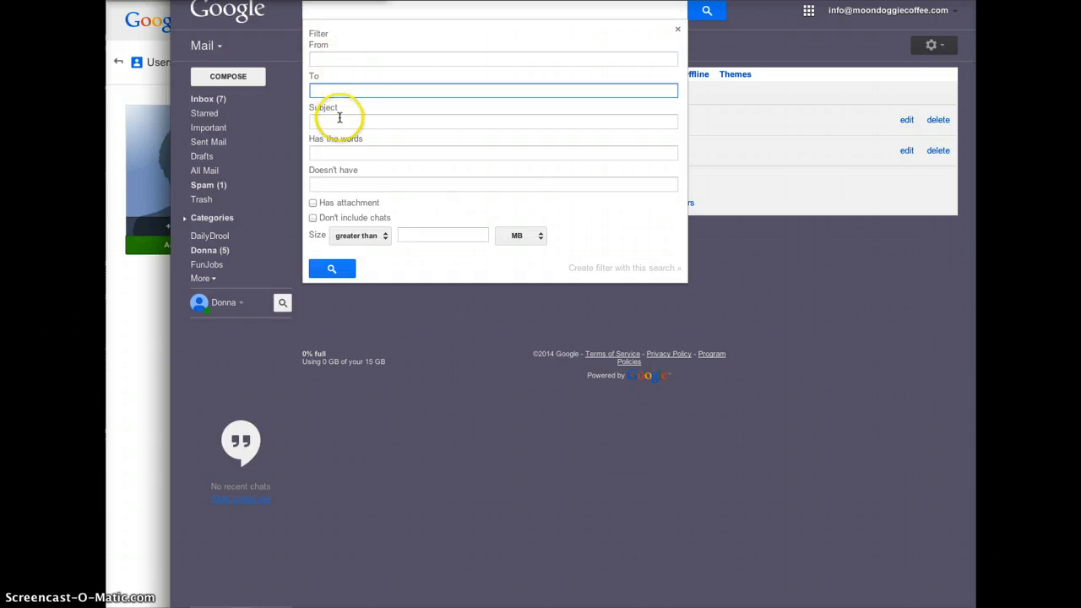
pyautogui.moveTo(344, 110)
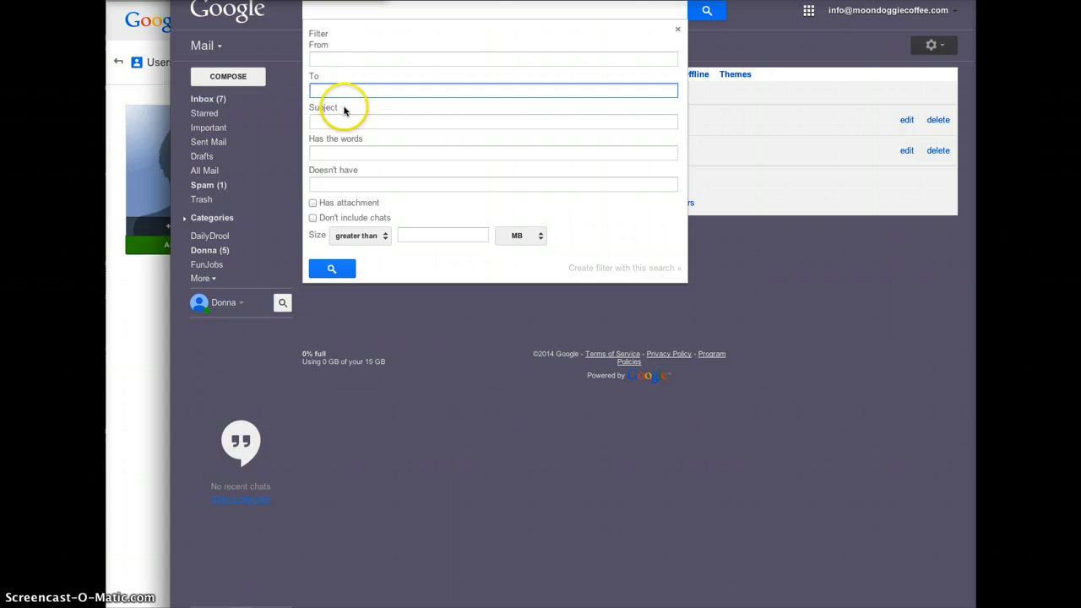
pyautogui.click(493, 121)
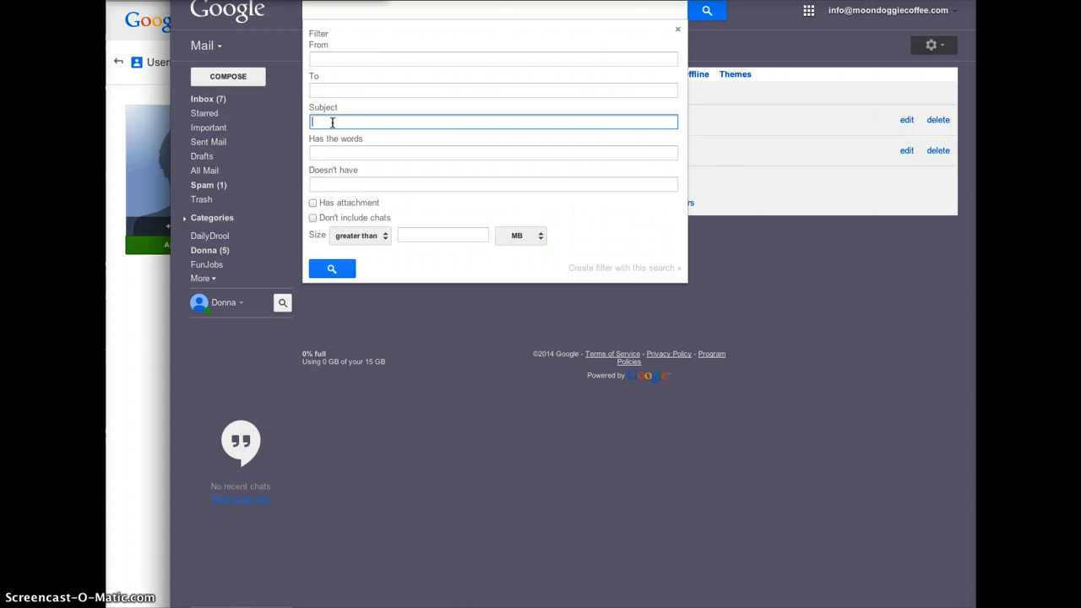
pyautogui.write('Dail')
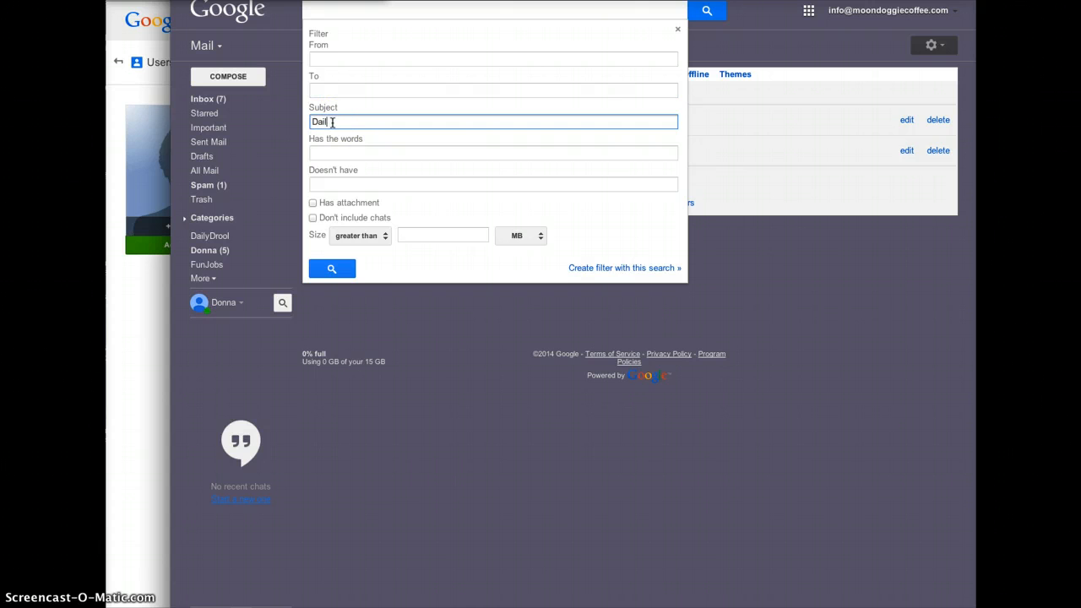
pyautogui.write('y')
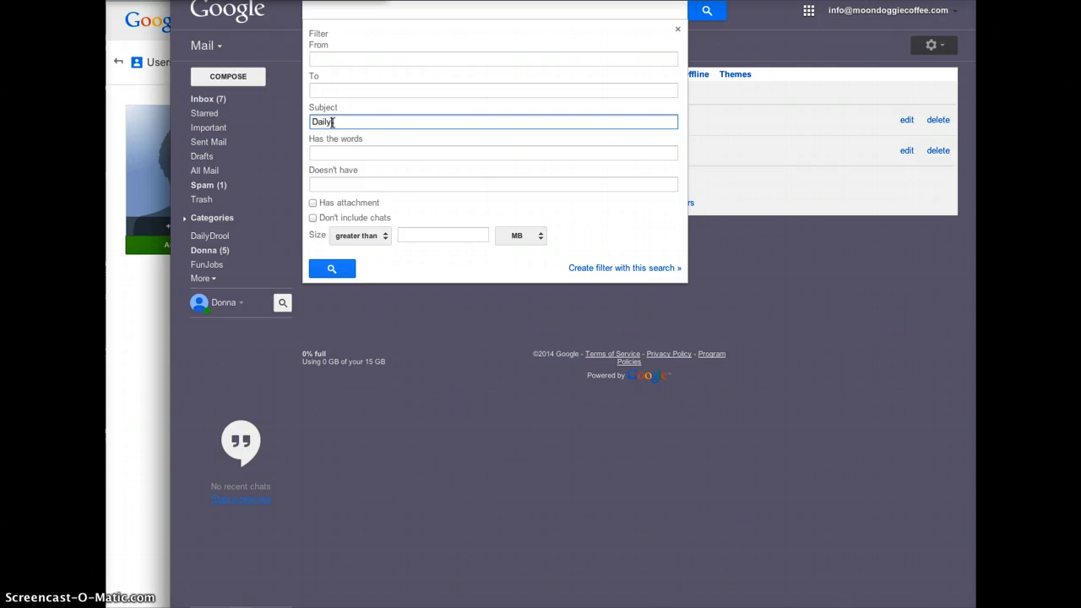
pyautogui.write('Drool')
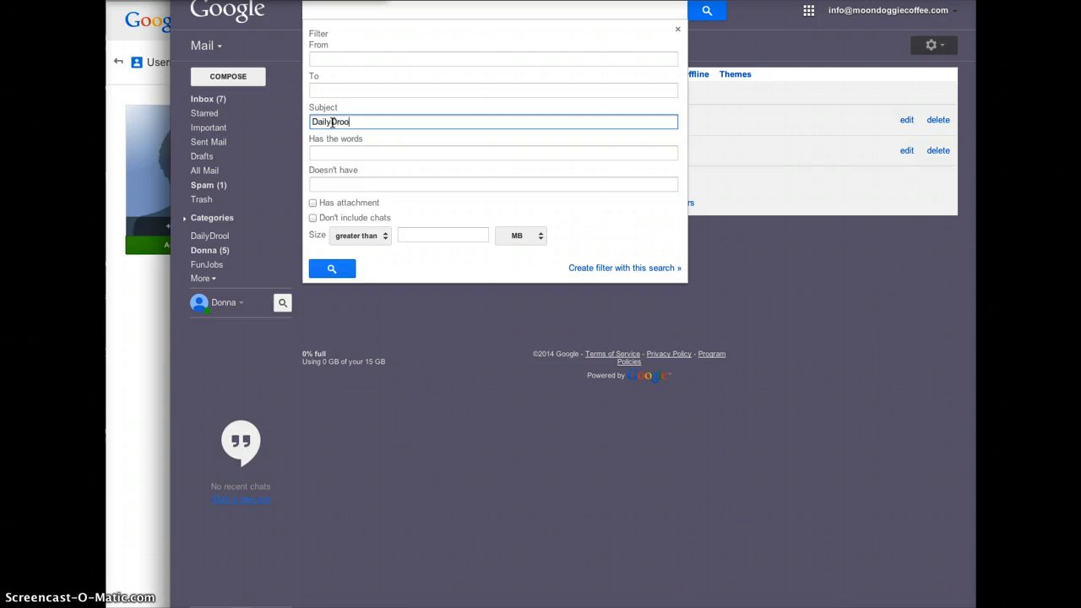
pyautogui.moveTo(541, 236)
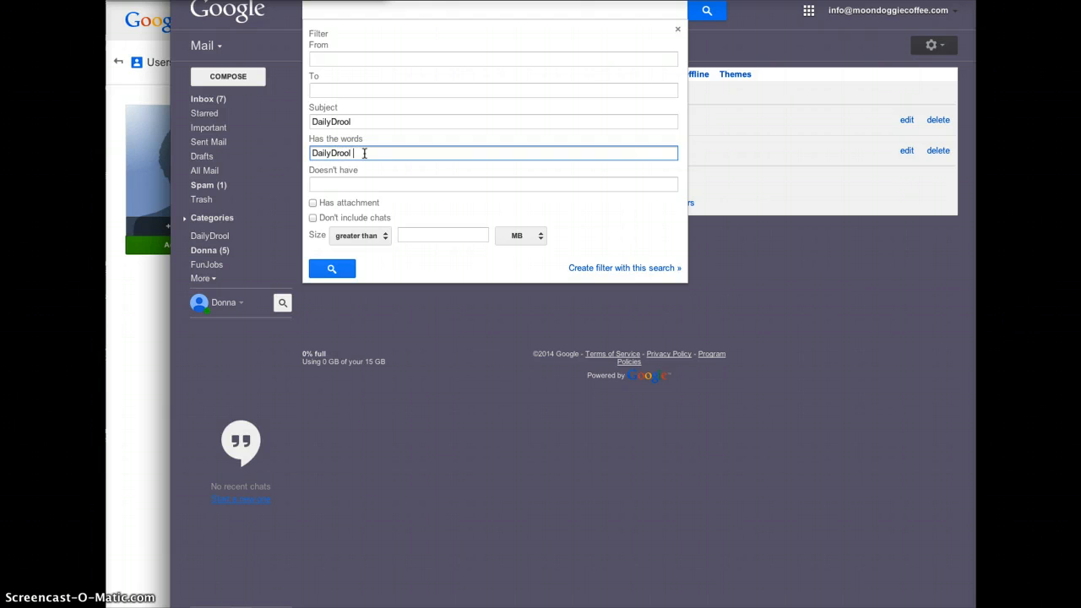
pyautogui.write('DailyDrool')
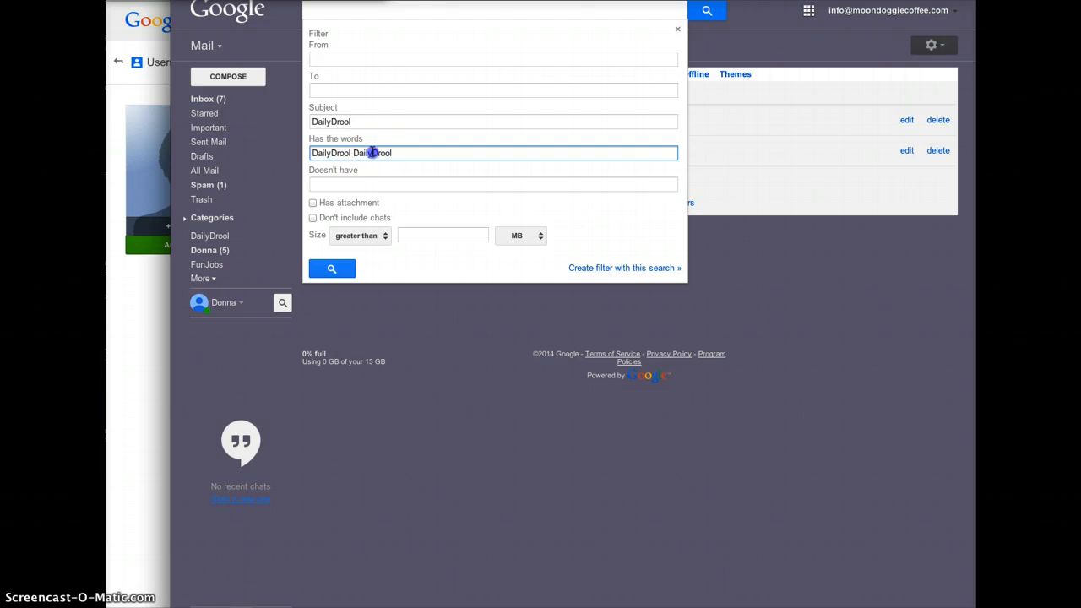
# Set the filter to apply label DailyDrool and never send to Spam, then create it.
pyautogui.click(623, 268)
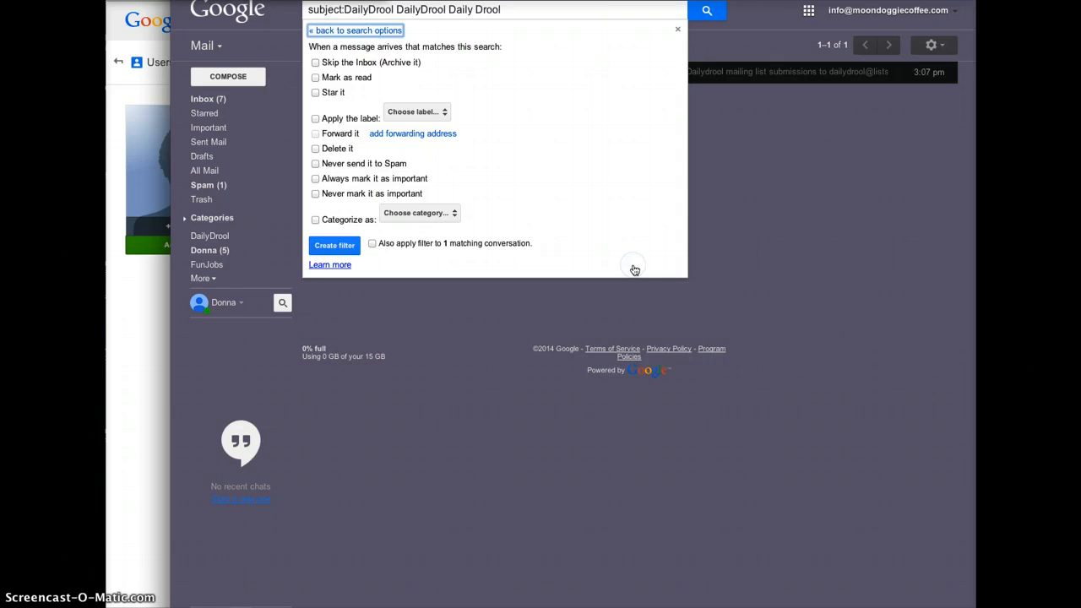
pyautogui.click(417, 112)
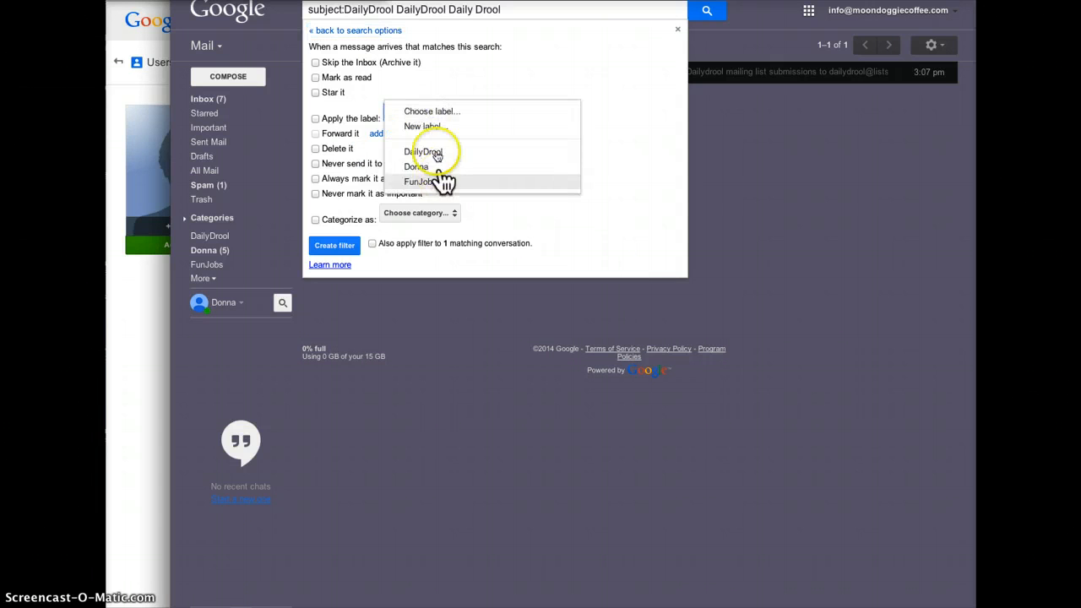
pyautogui.click(422, 151)
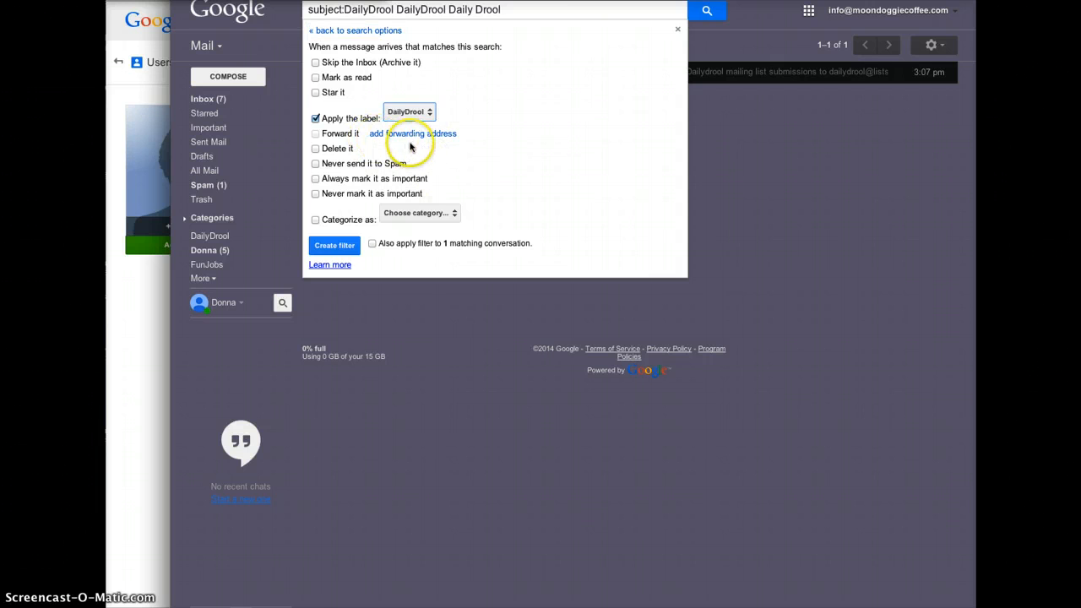
pyautogui.moveTo(317, 151)
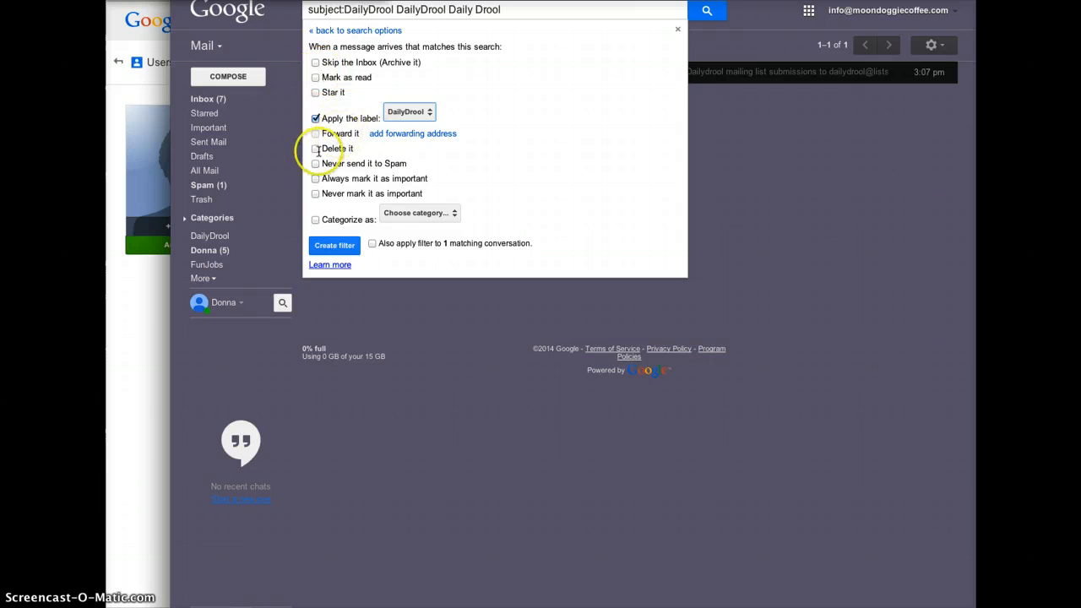
pyautogui.click(315, 163)
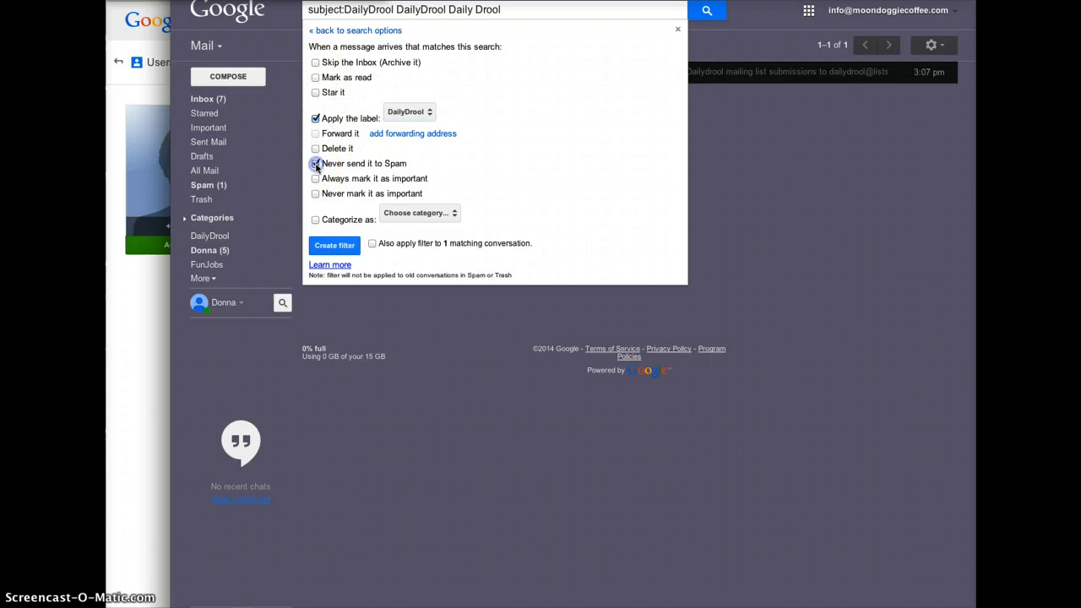
pyautogui.click(315, 163)
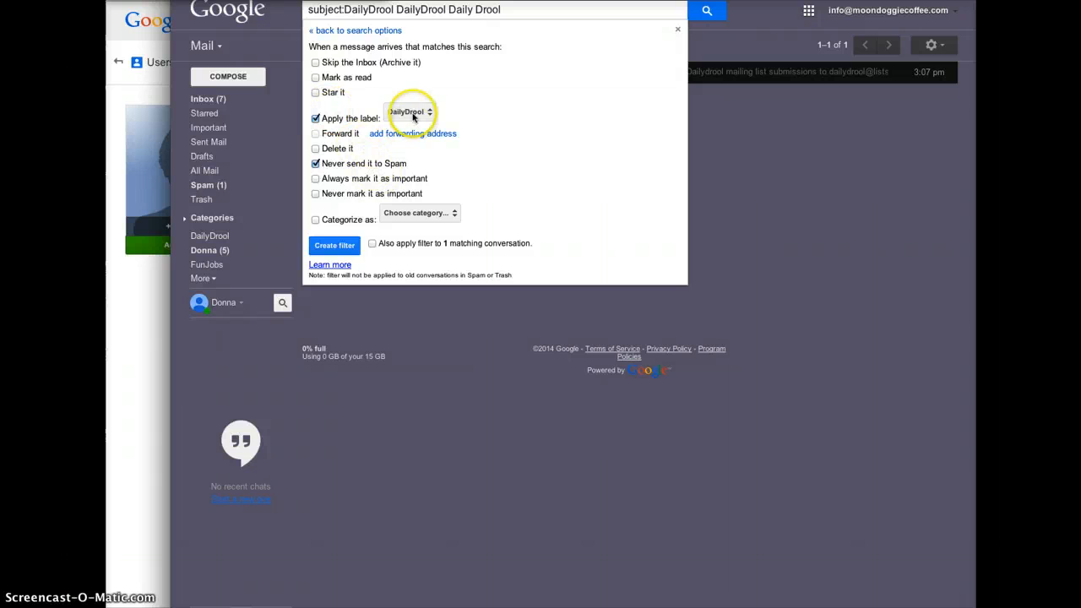
pyautogui.click(410, 111)
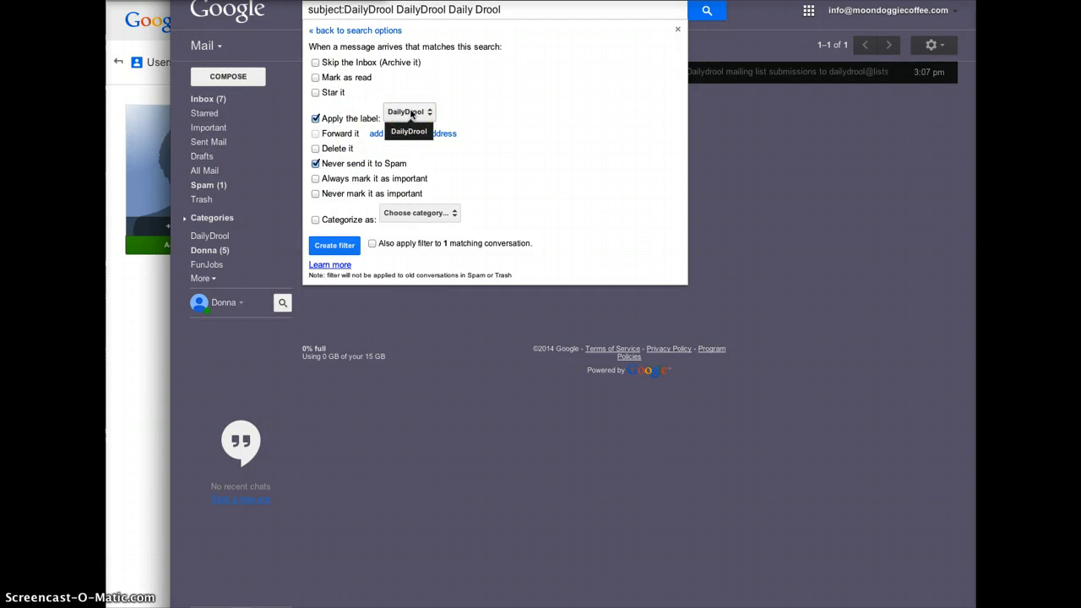
pyautogui.click(420, 212)
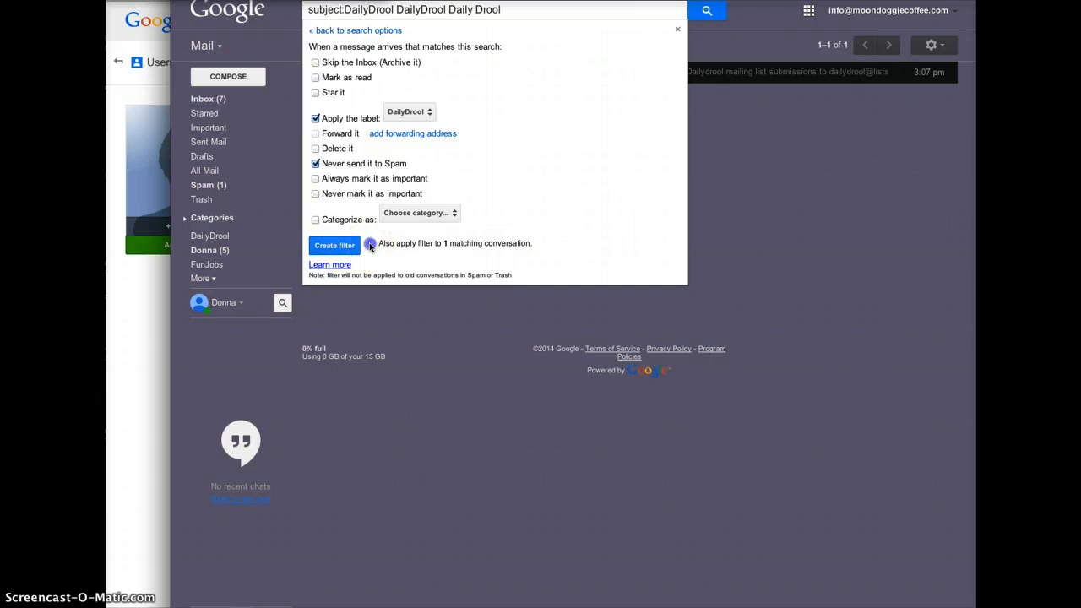
pyautogui.click(333, 245)
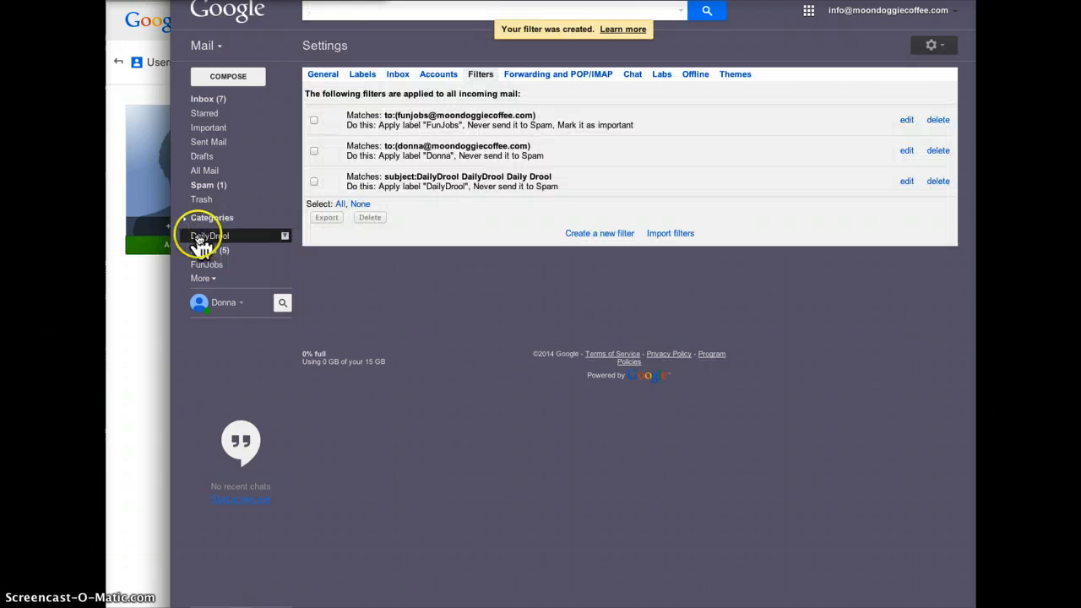
# View the mail filed under the DailyDrool label.
pyautogui.click(209, 235)
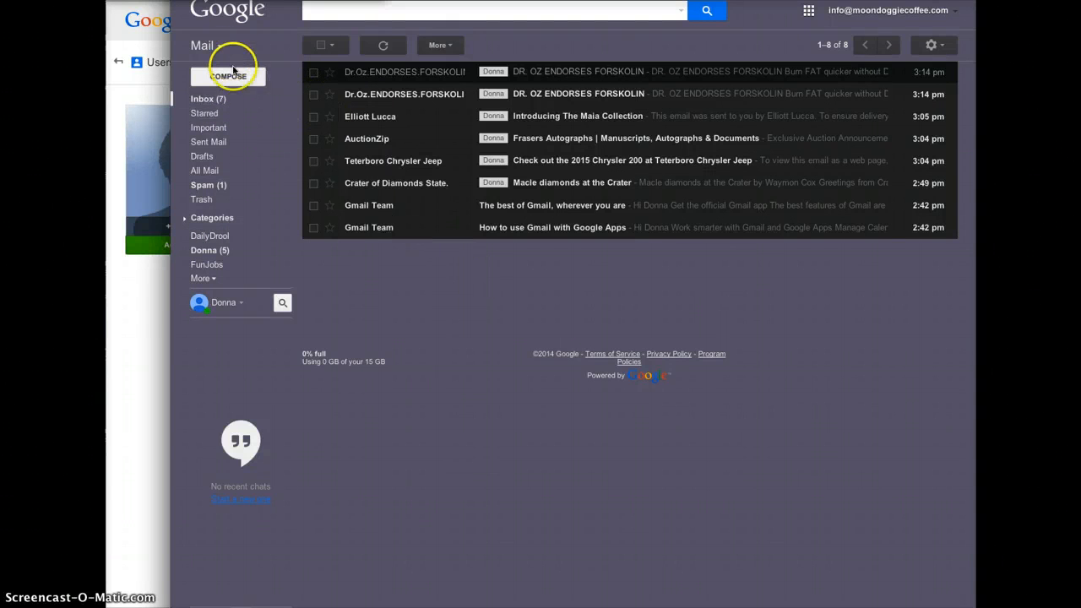
# Start a draft from the info address, close it, and open Elliott Lucca's Maia Collection email.
pyautogui.click(228, 76)
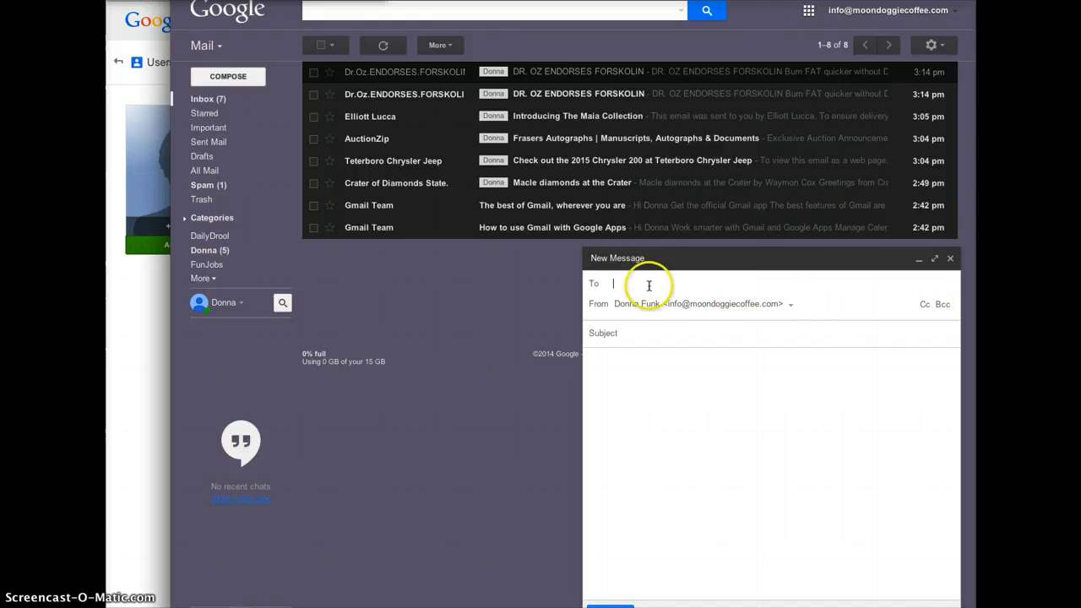
pyautogui.click(789, 304)
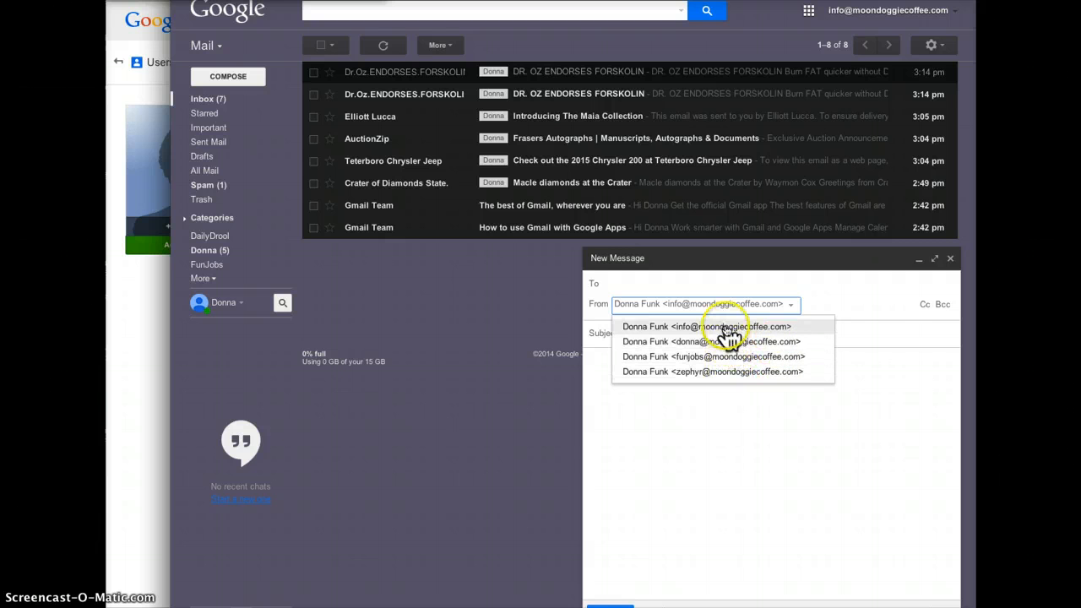
pyautogui.click(707, 326)
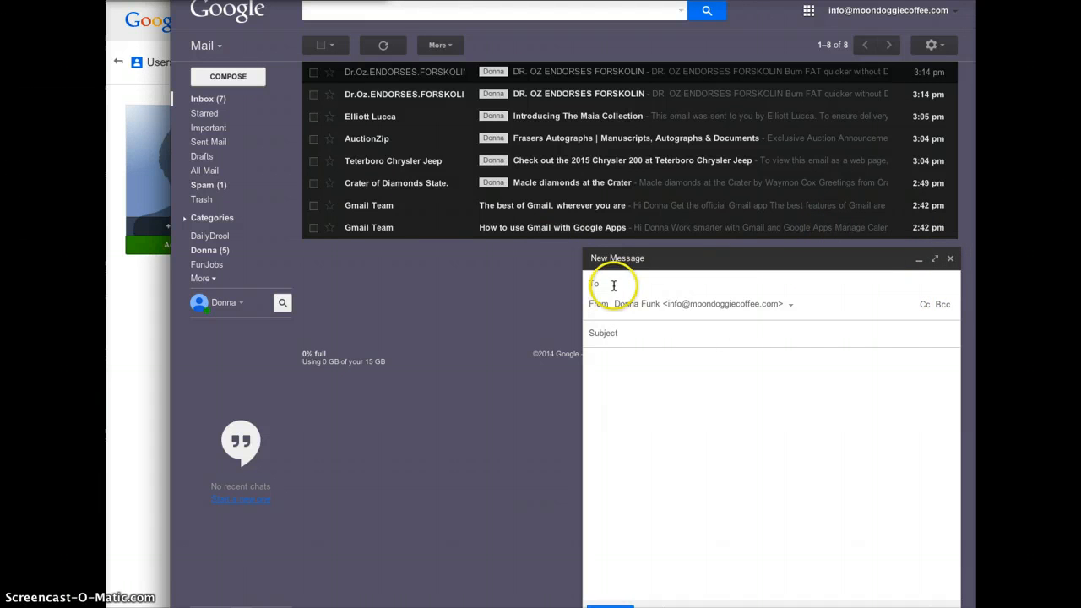
pyautogui.click(951, 258)
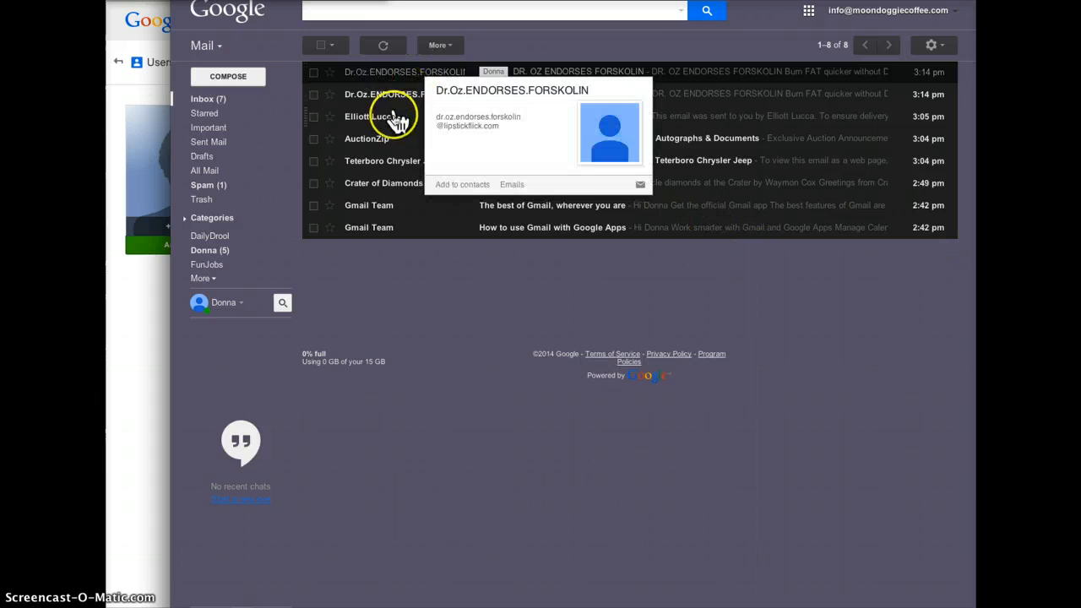
pyautogui.click(384, 115)
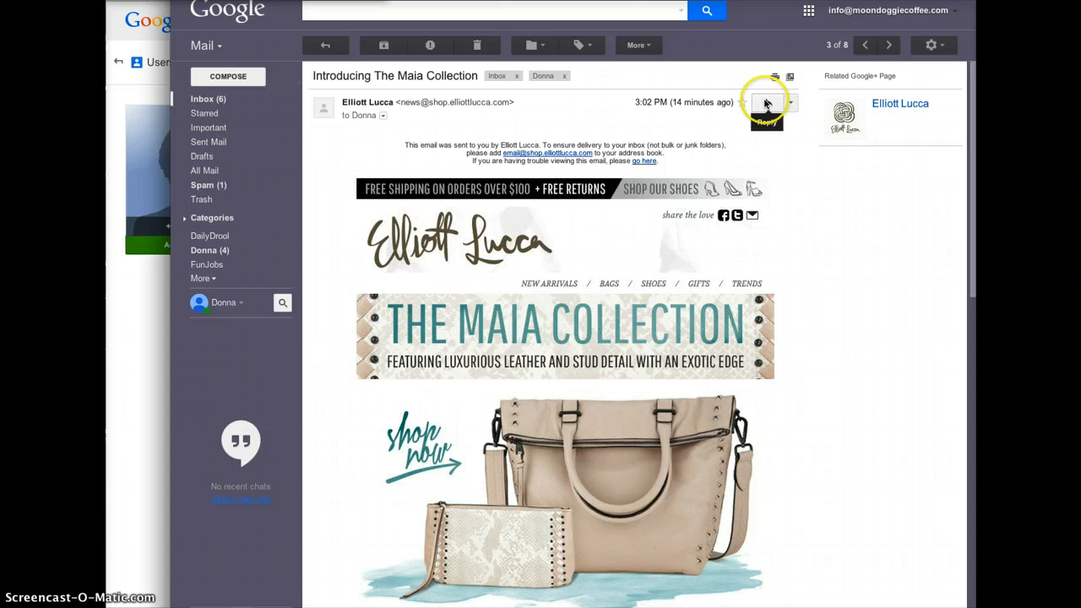
# Start a reply to the Maia Collection email, switch it to plain text, then discard it.
pyautogui.click(766, 102)
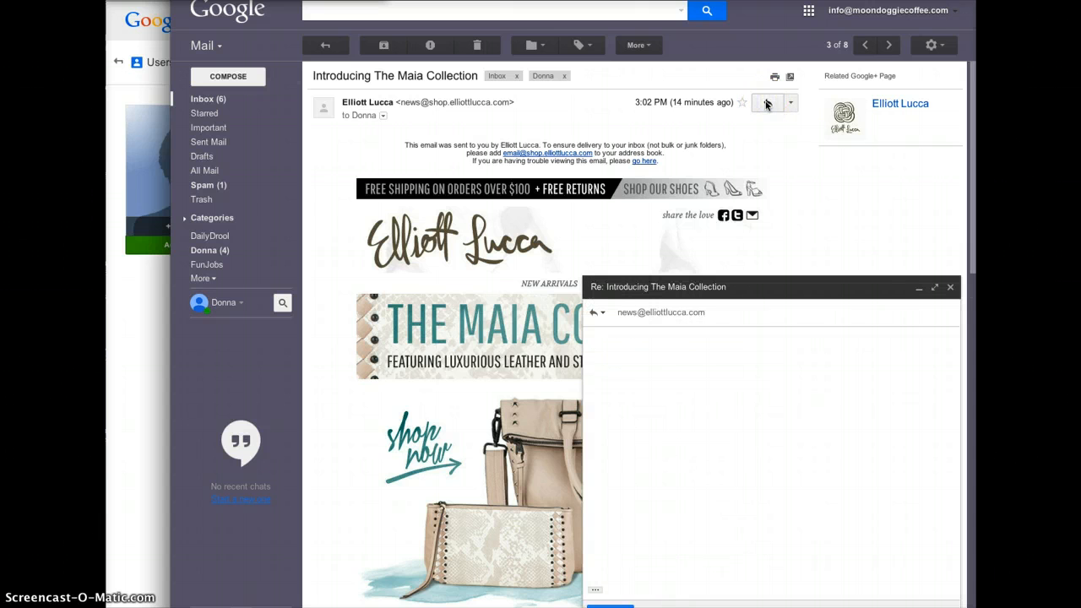
pyautogui.click(934, 287)
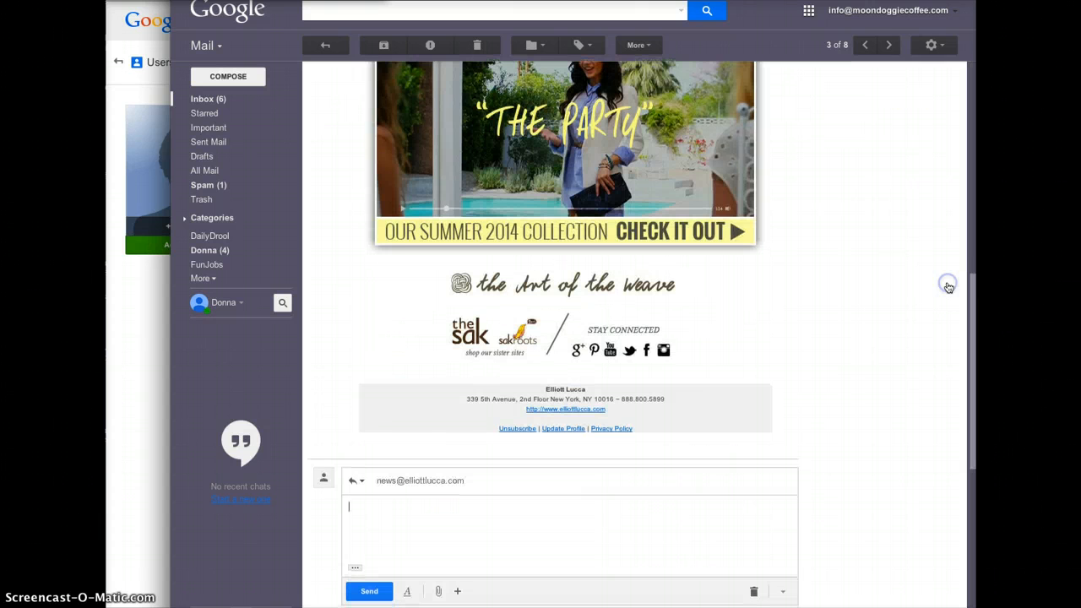
pyautogui.click(782, 591)
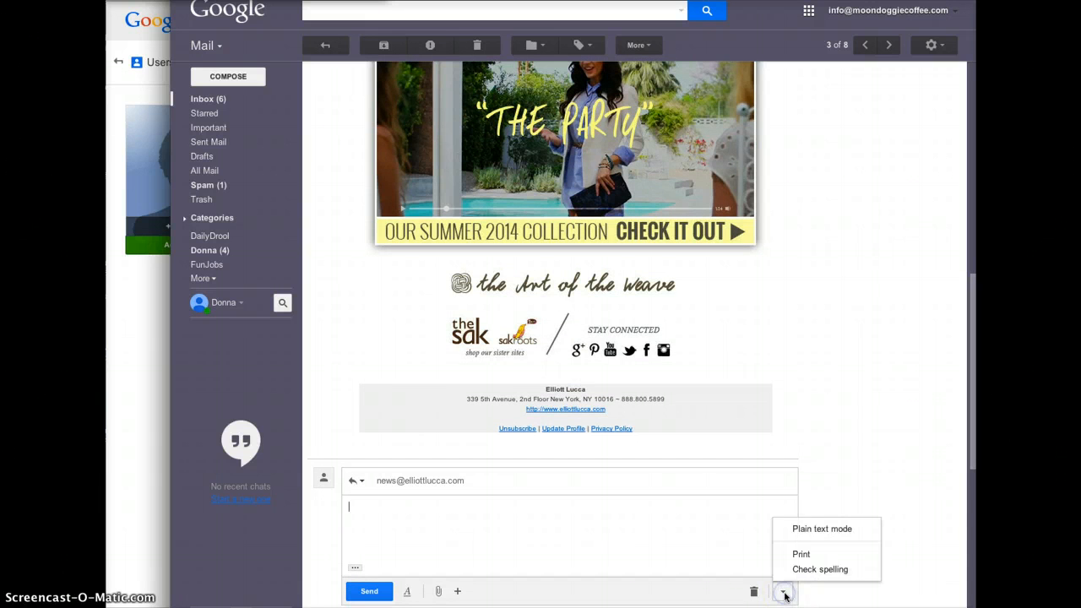
pyautogui.moveTo(822, 529)
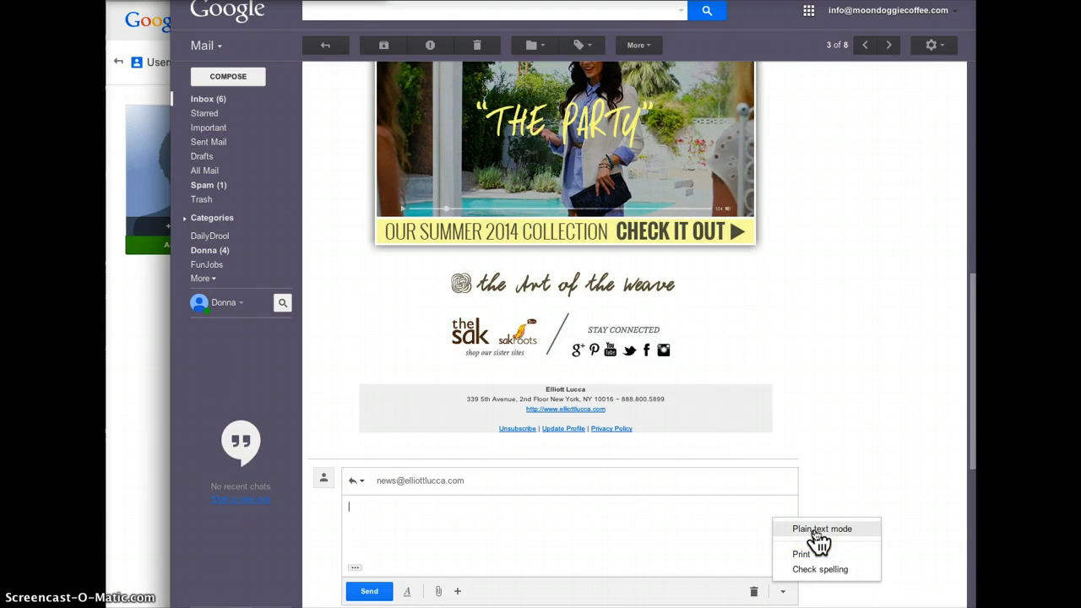
pyautogui.click(822, 528)
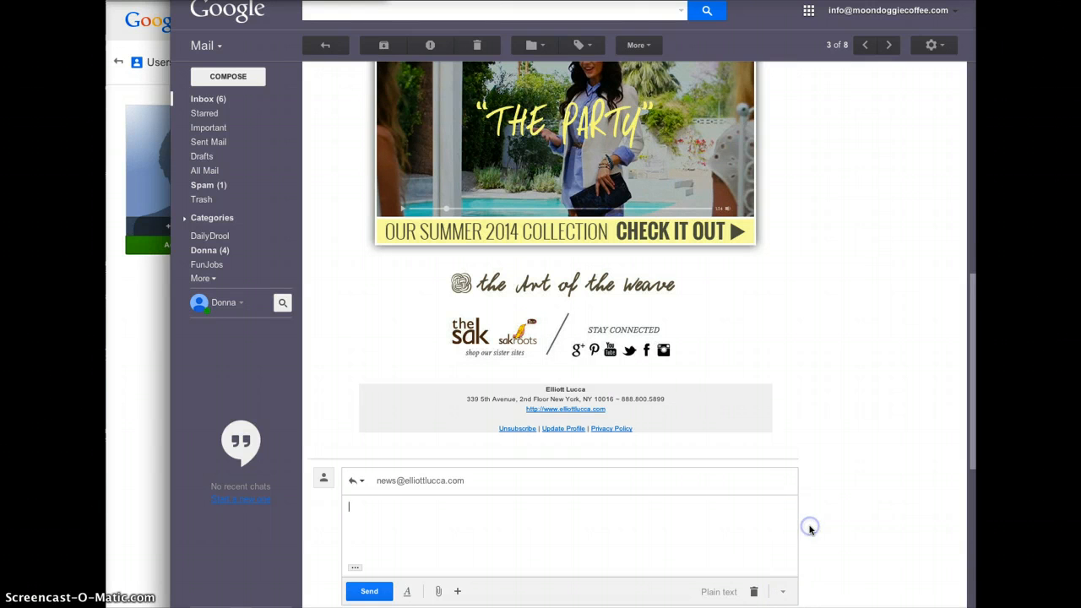
pyautogui.click(753, 591)
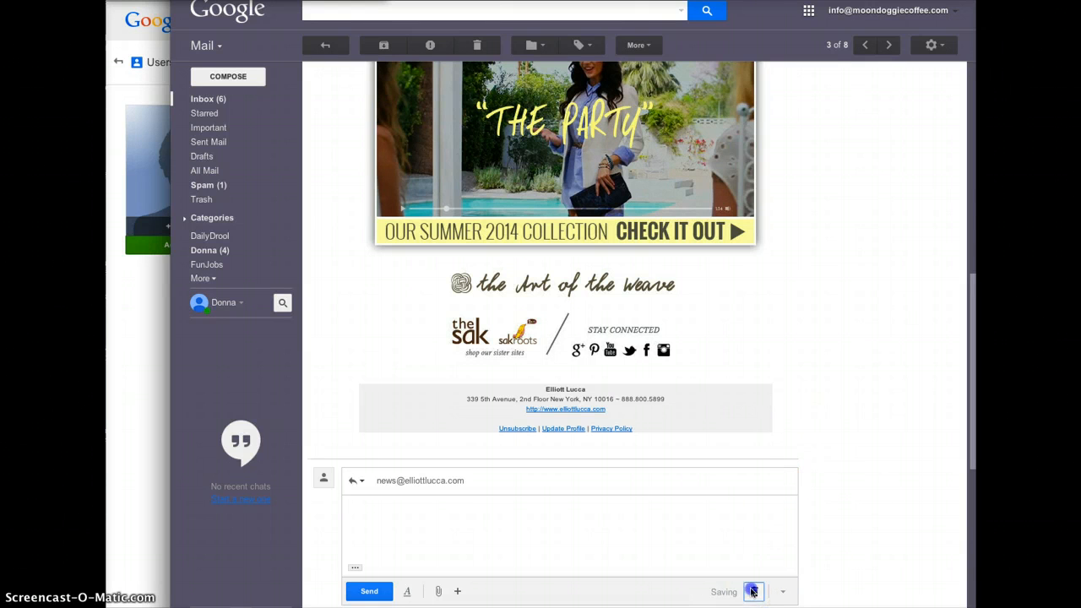
pyautogui.click(752, 591)
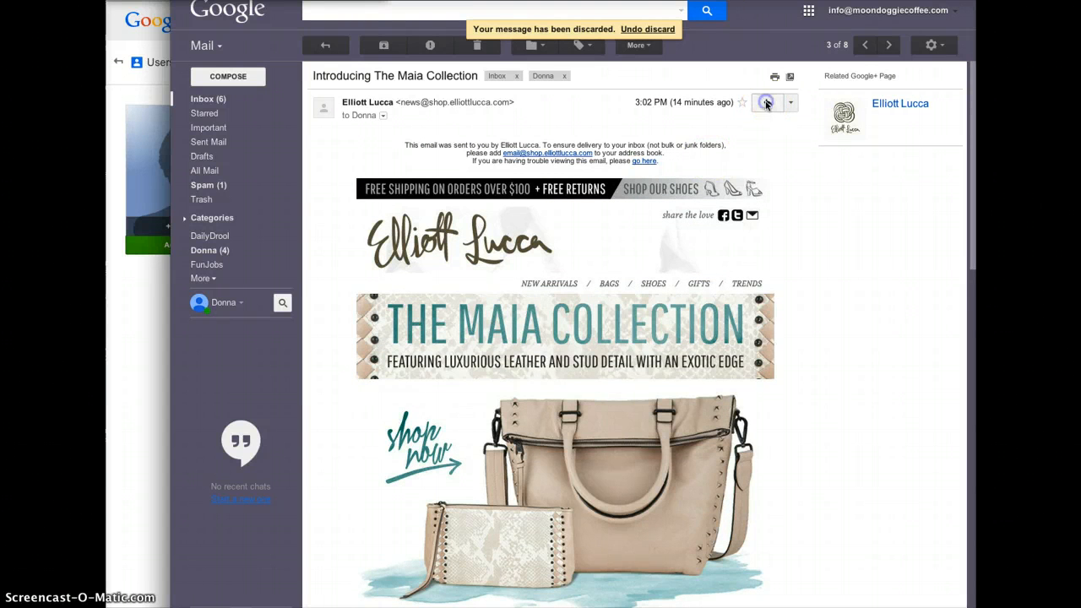
# Start another reply, close its window, and scroll back to the email's top.
pyautogui.click(766, 102)
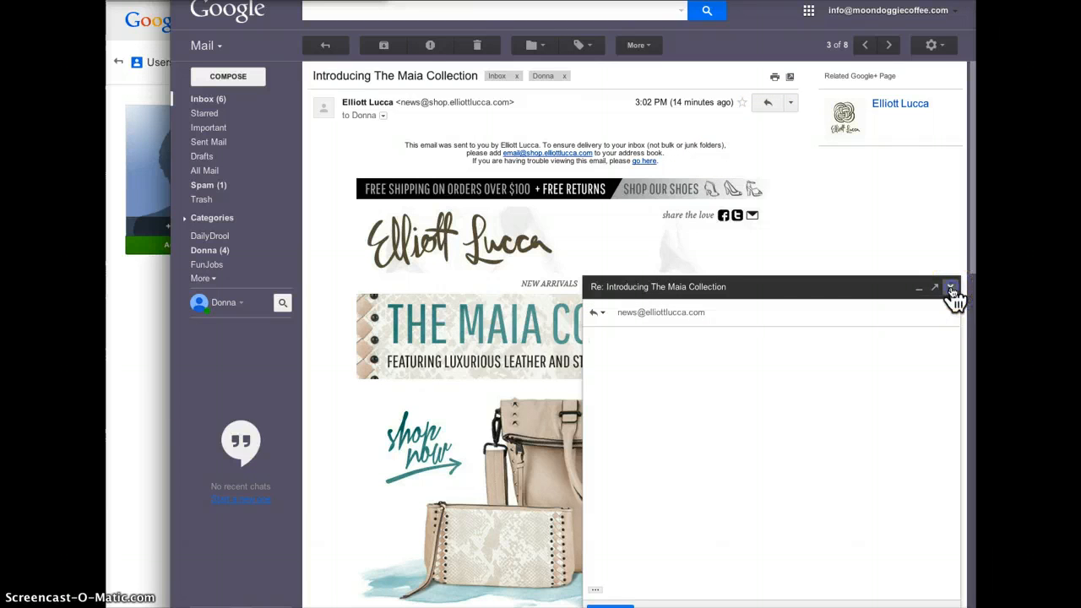
pyautogui.click(949, 287)
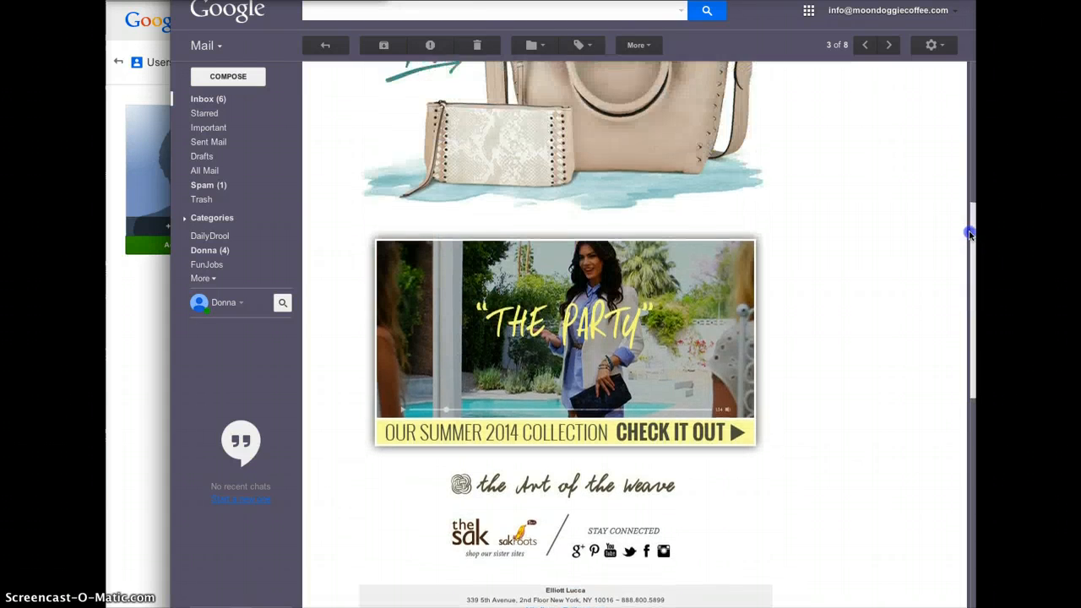
pyautogui.scroll(3)
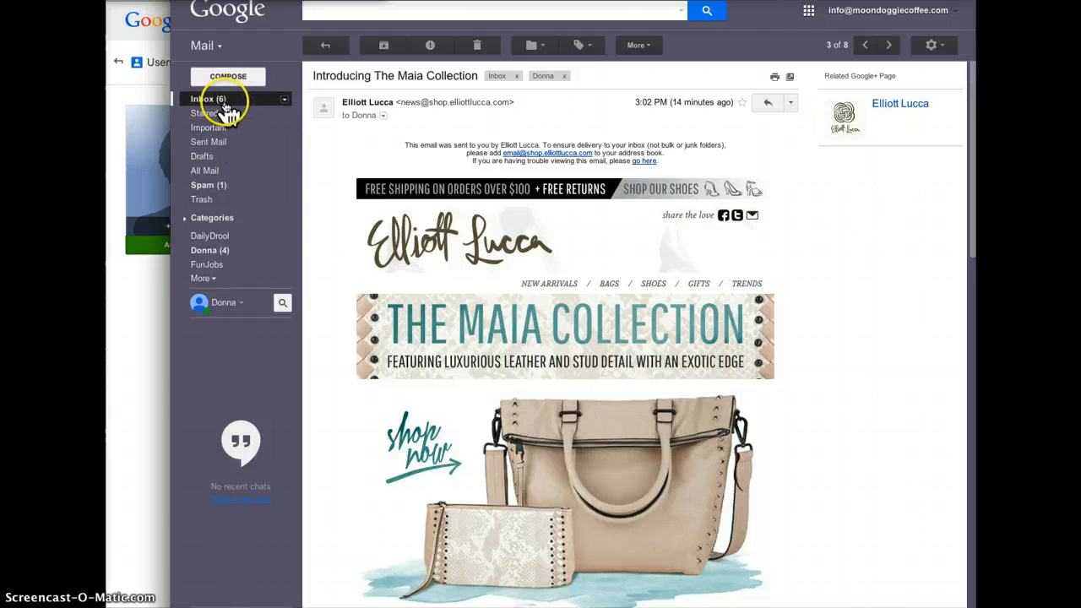
# Return to the IMAP and POP3 Help article and scroll through its Windows Mail POP setup.
pyautogui.click(208, 99)
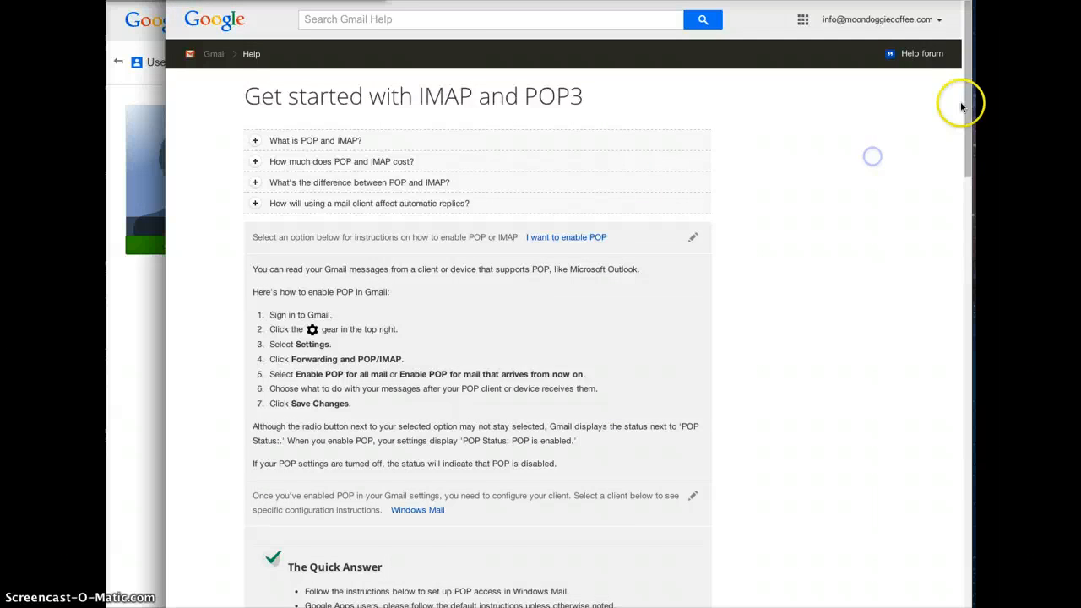
pyautogui.scroll(-3)
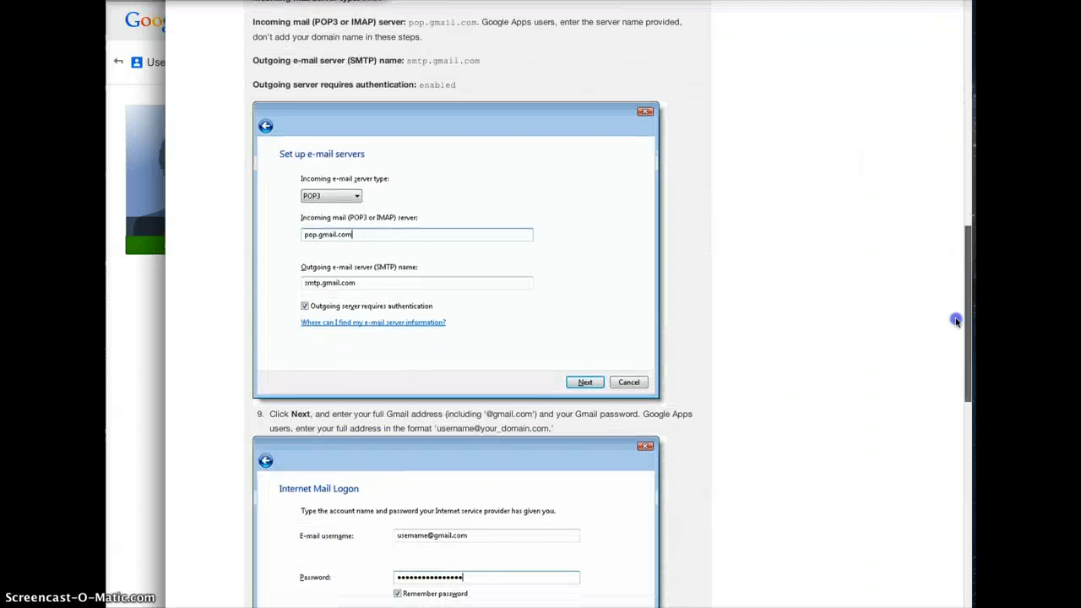
pyautogui.scroll(-3)
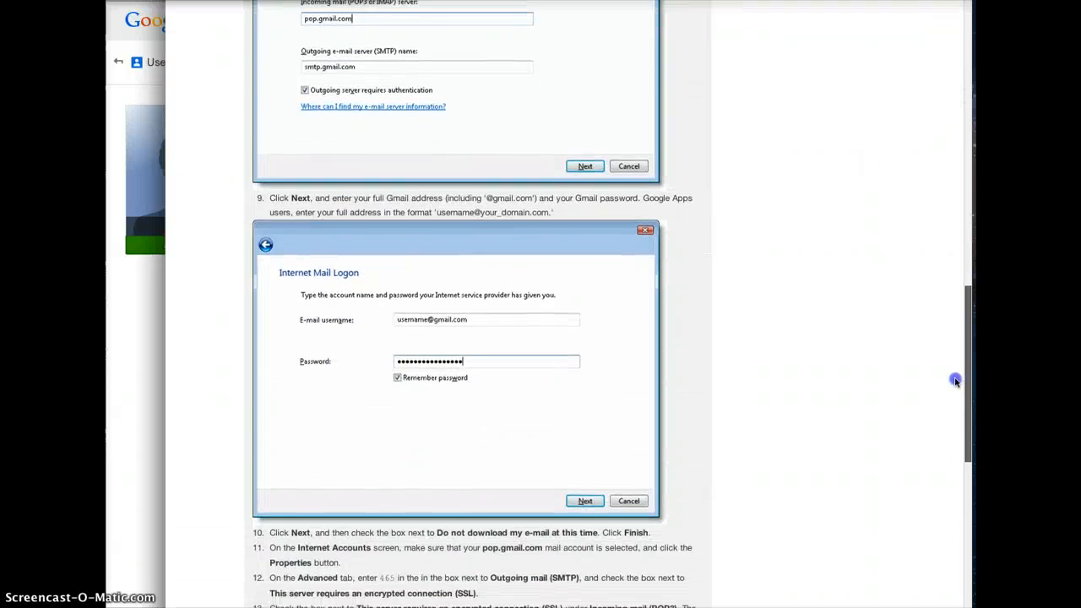
pyautogui.scroll(3)
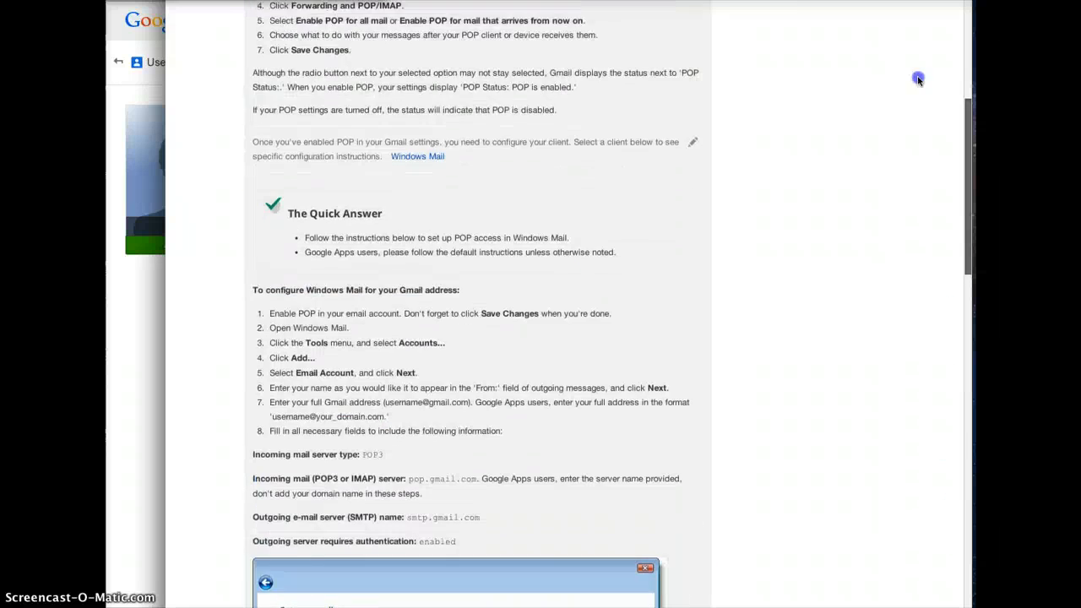
pyautogui.scroll(3)
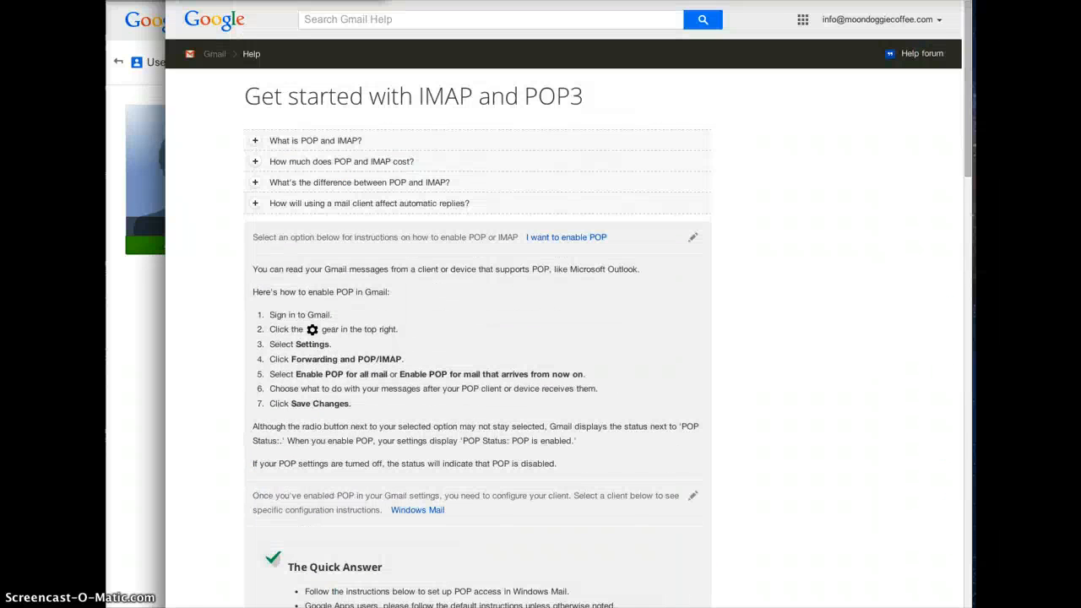